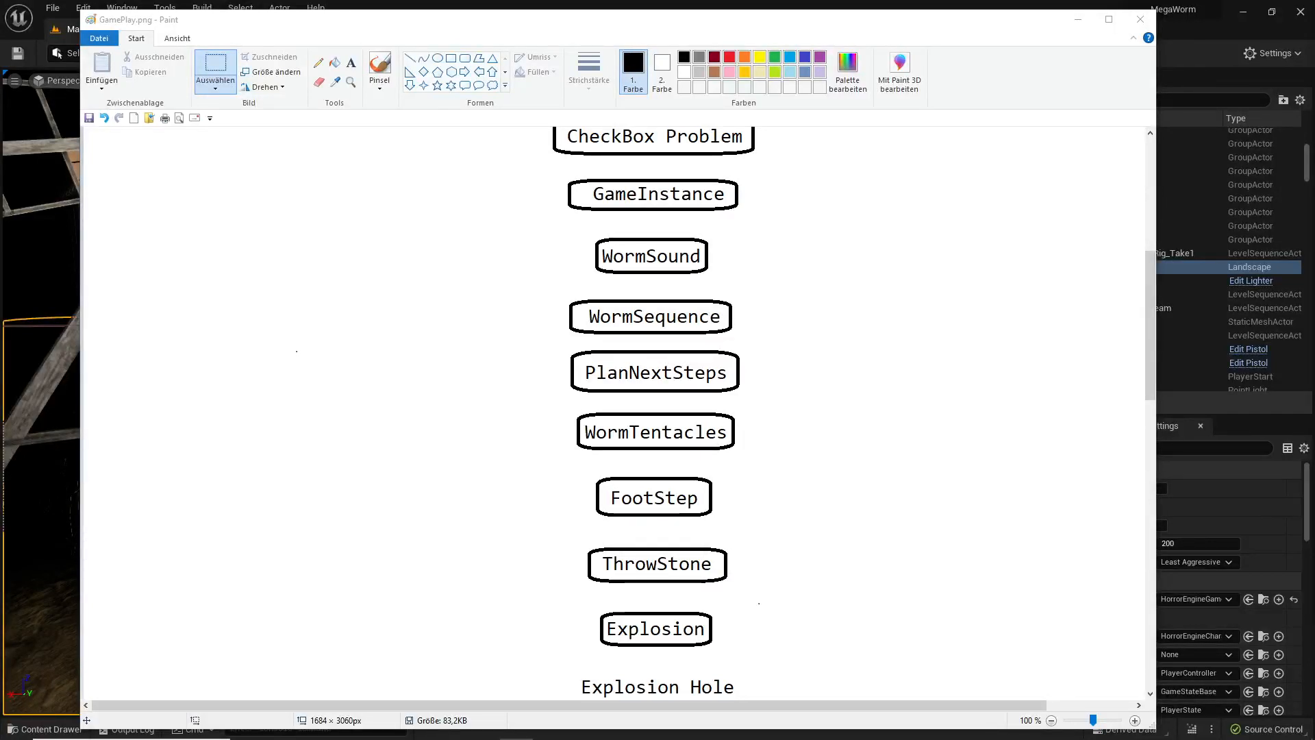
Step: Scroll down the GamePlay.png task list toward the Publish Game entry
scroll(down, 3)
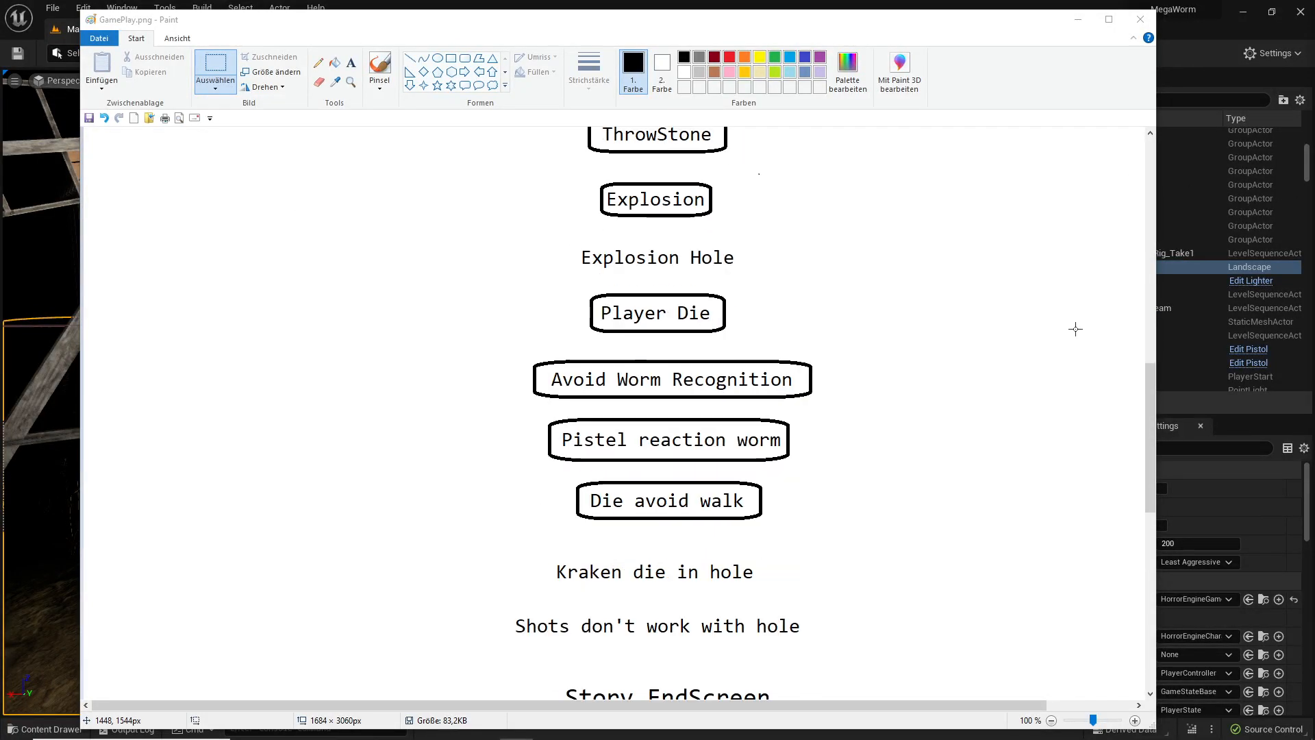
scroll(down, 3)
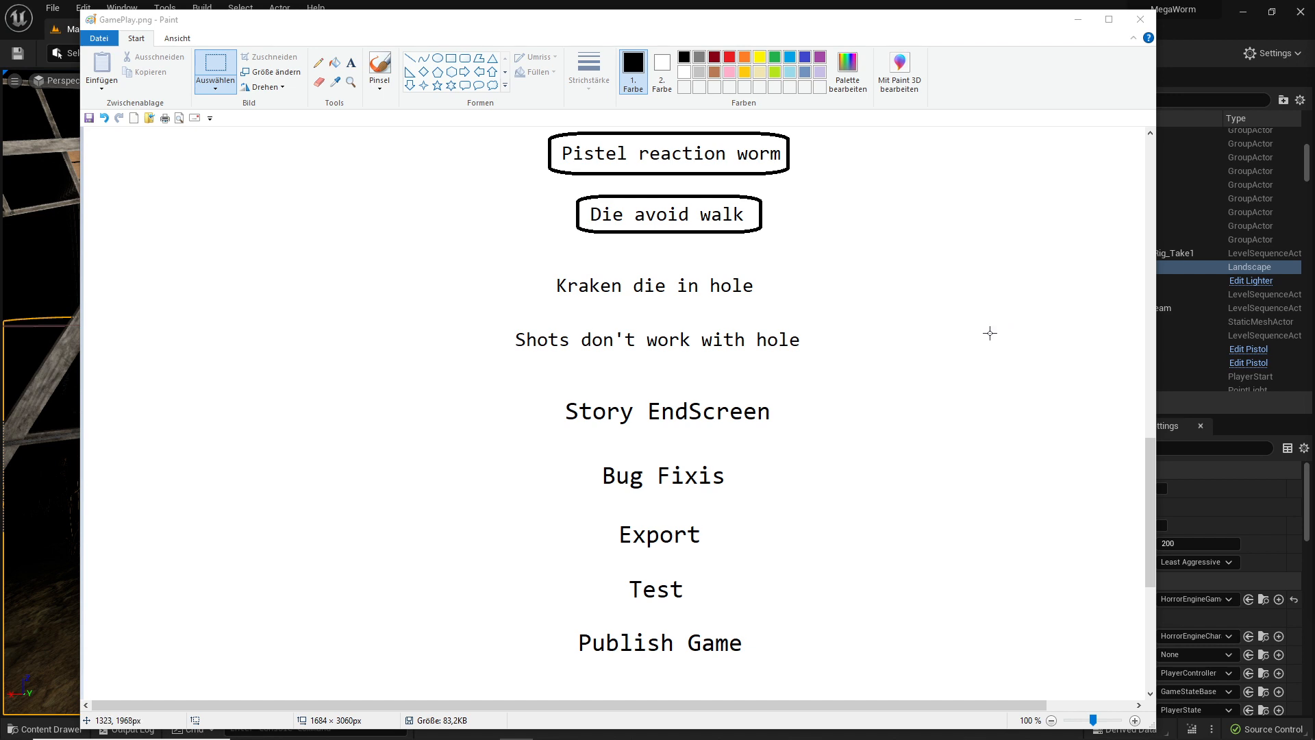
mouse_move(987, 330)
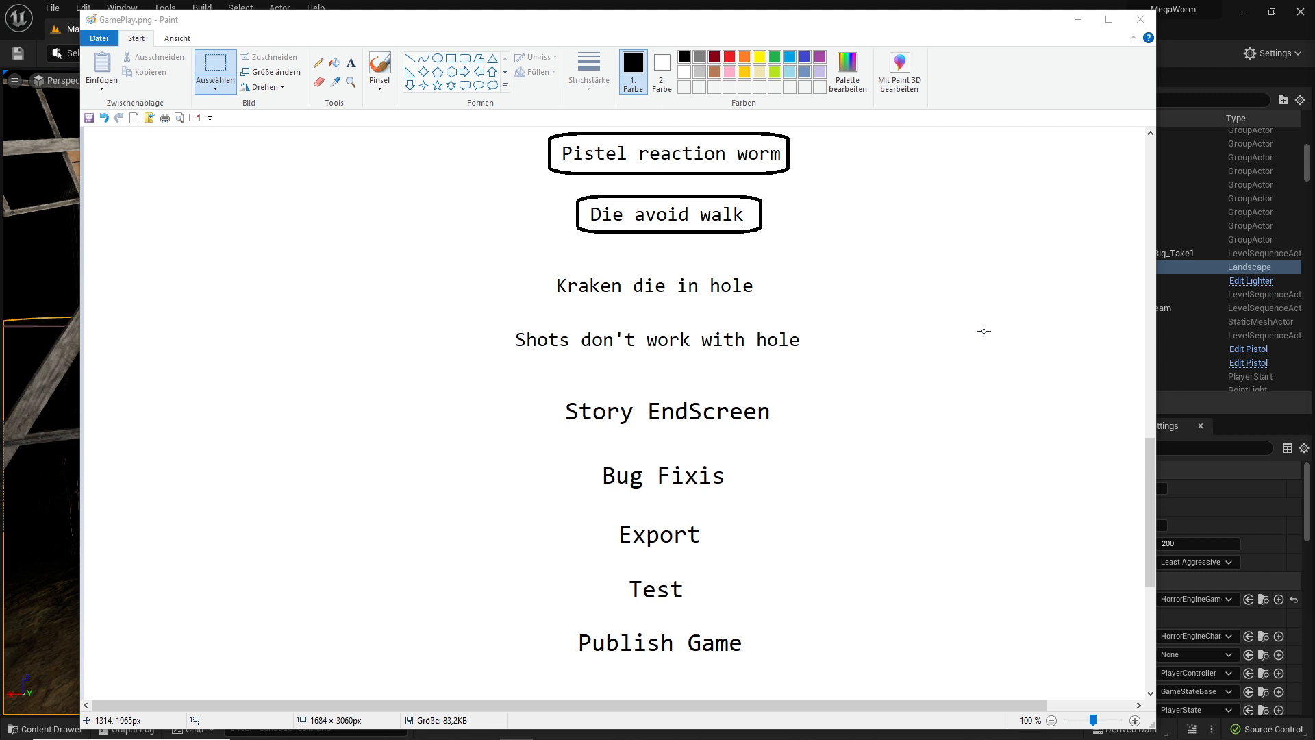
mouse_move(893, 352)
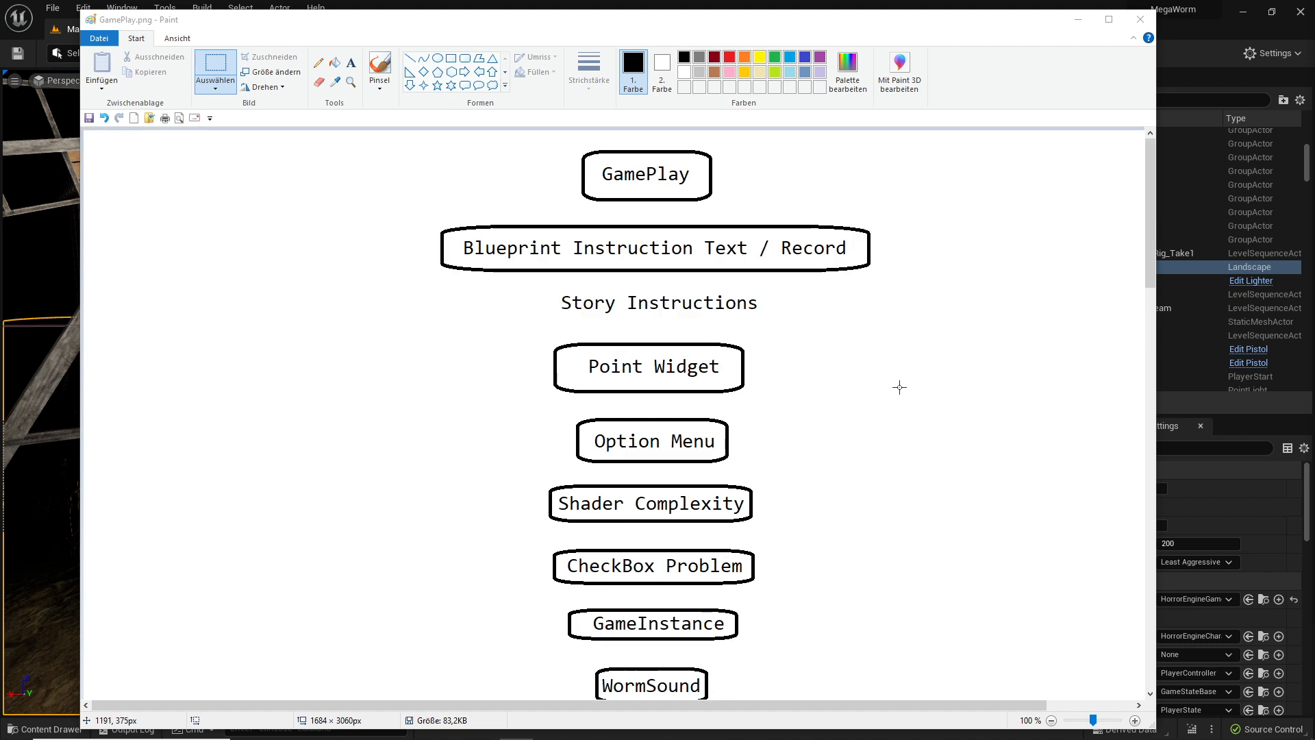
Step: Scroll through the task list past Story Instructions, Explosion Hole and Story EndScreen
scroll(down, 3)
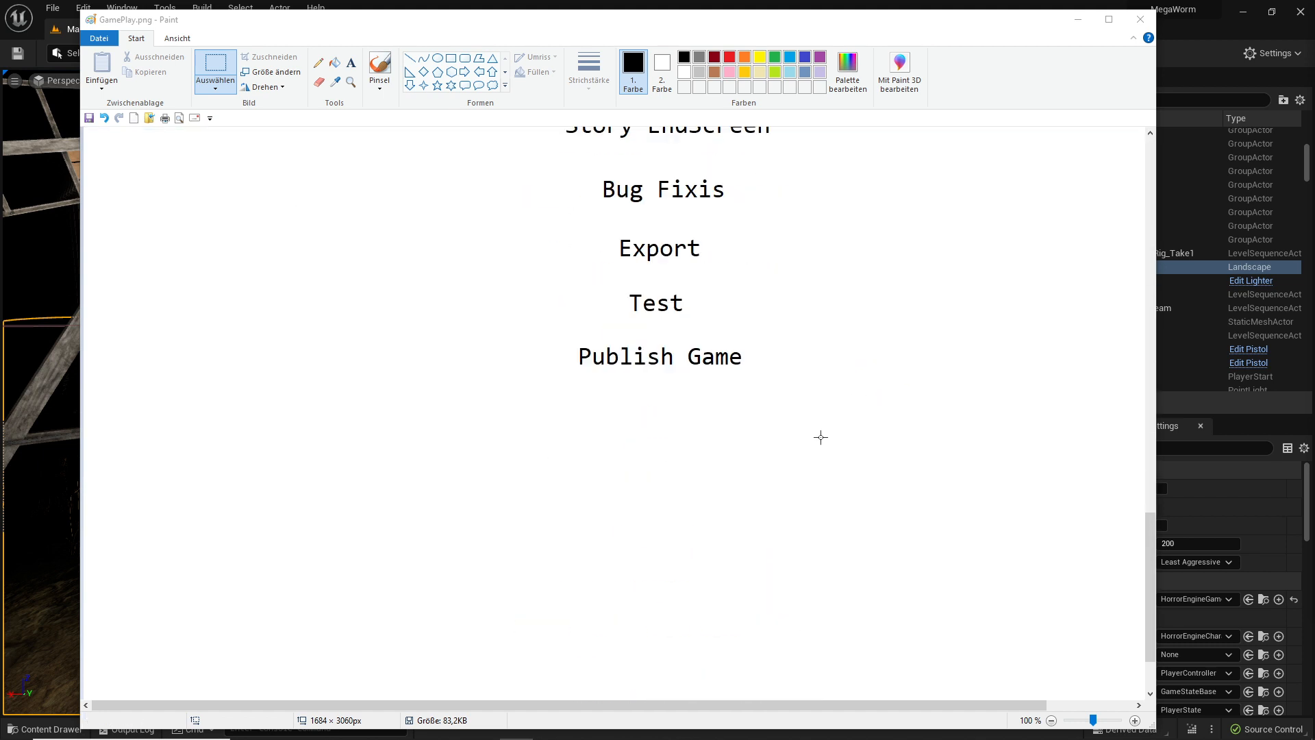
scroll(up, 3)
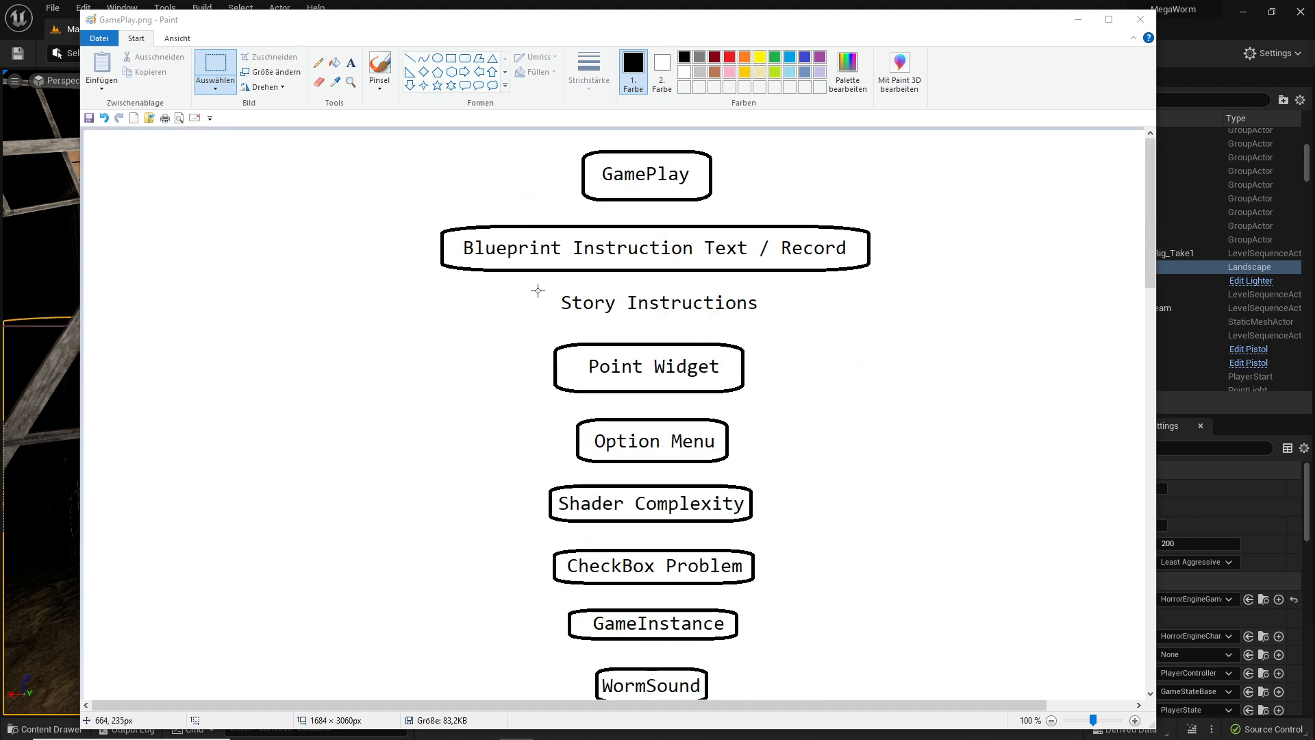
mouse_move(600, 312)
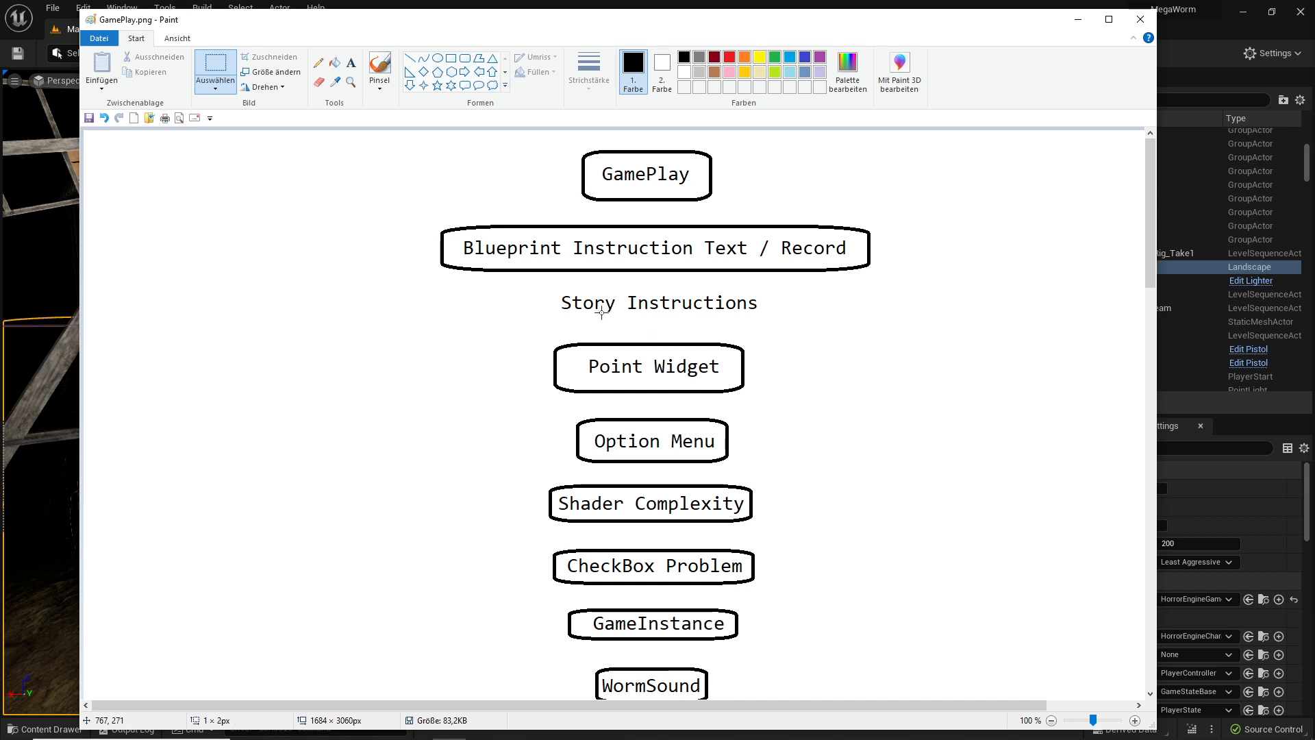
scroll(down, 3)
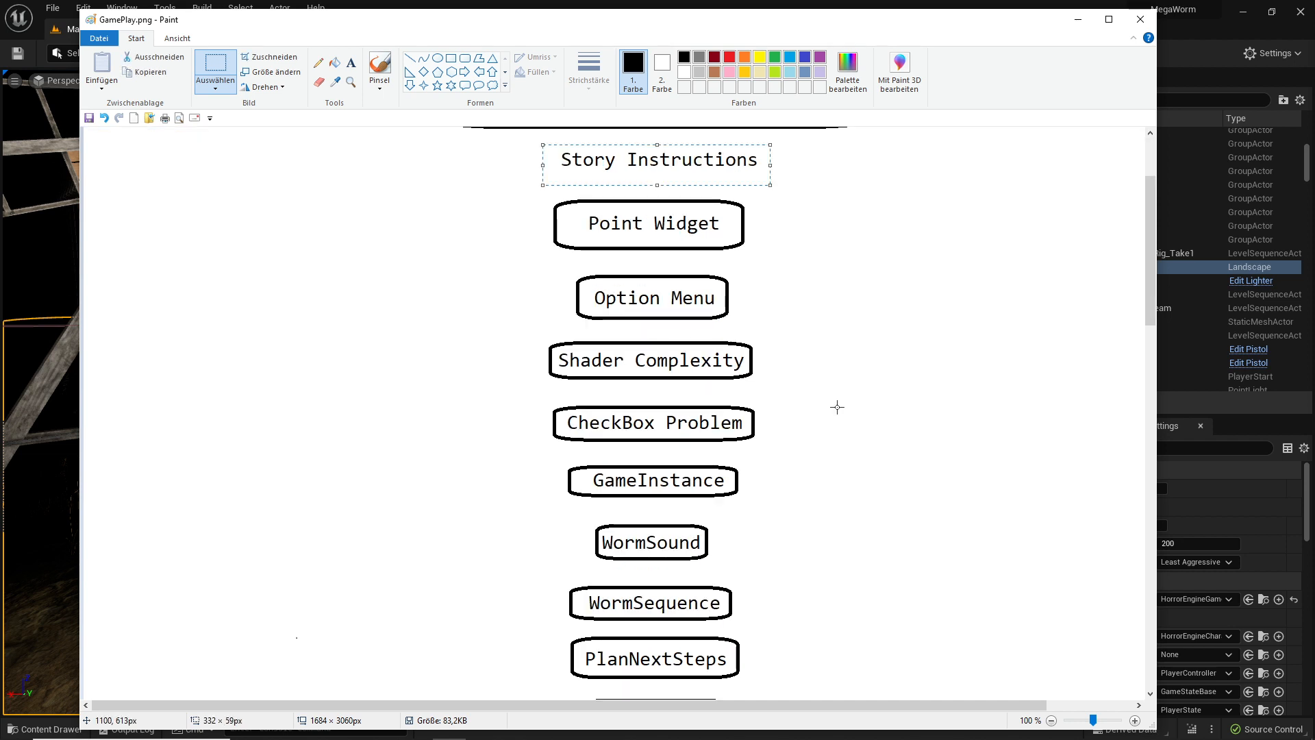
scroll(down, 3)
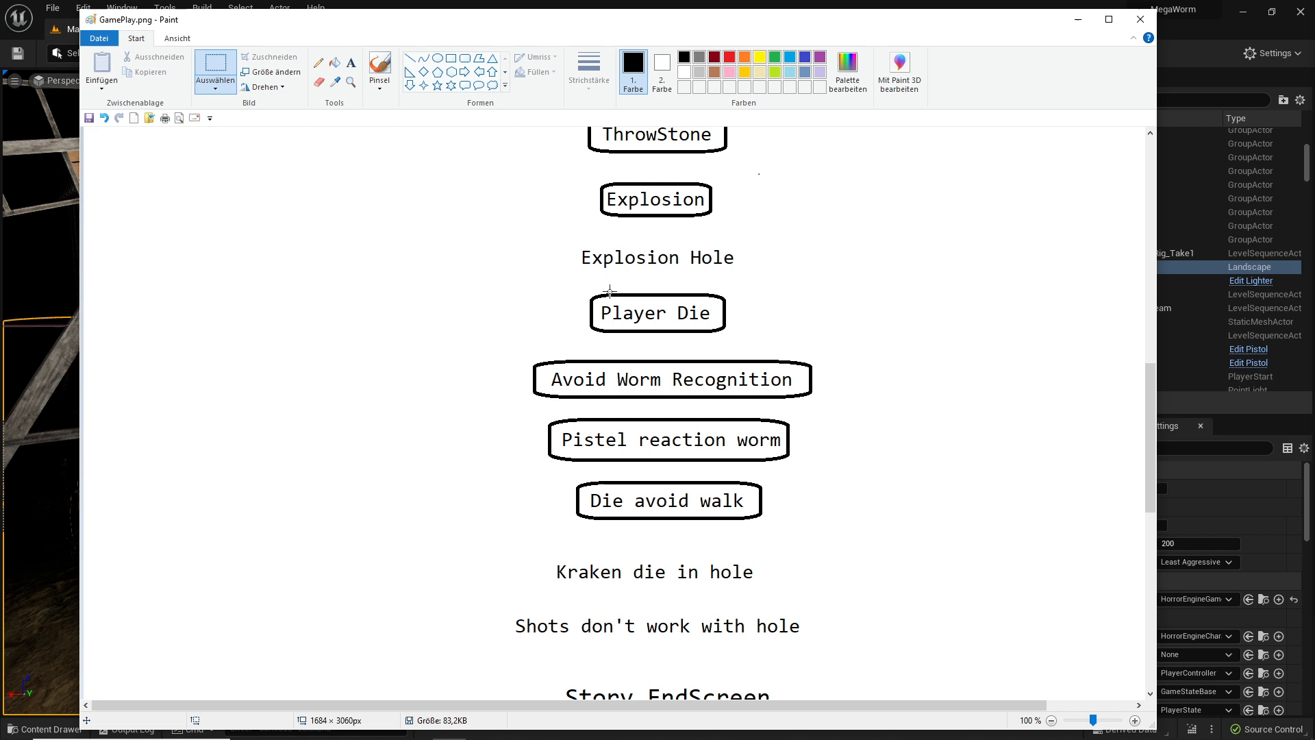
mouse_move(869, 361)
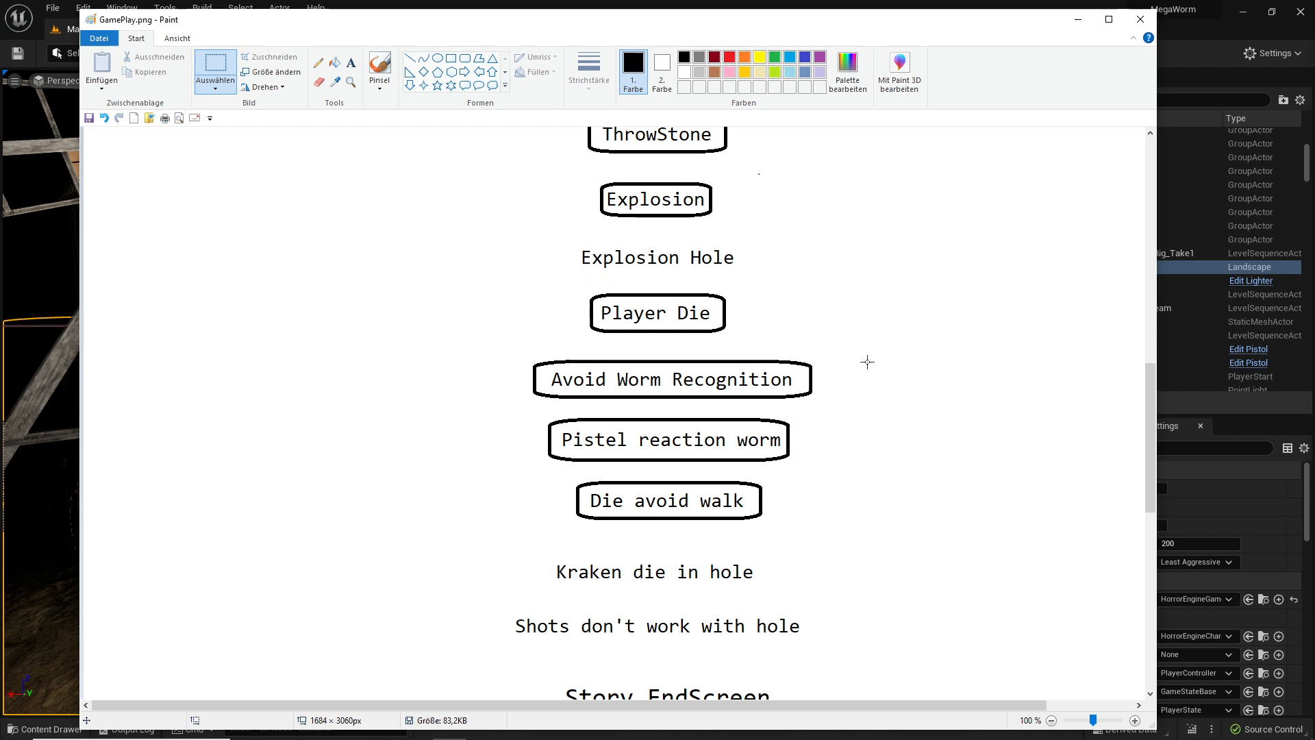
scroll(down, 3)
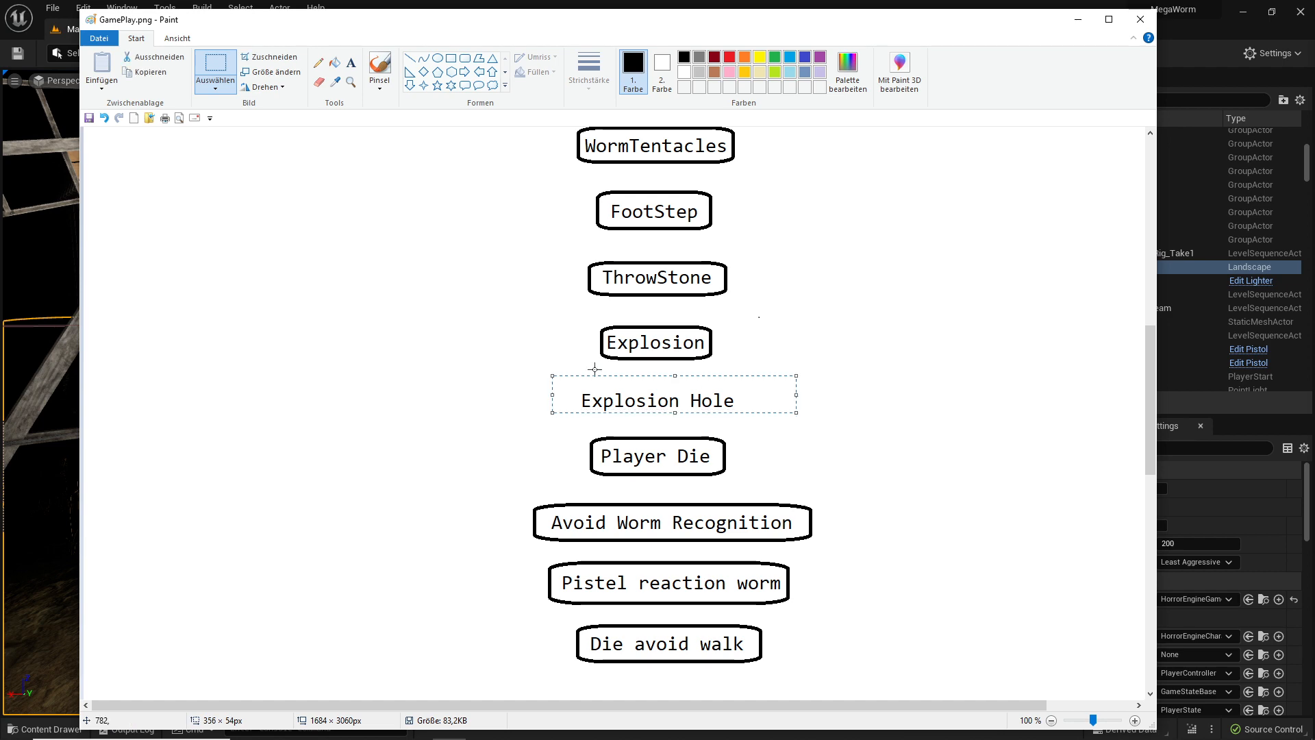
mouse_move(700, 436)
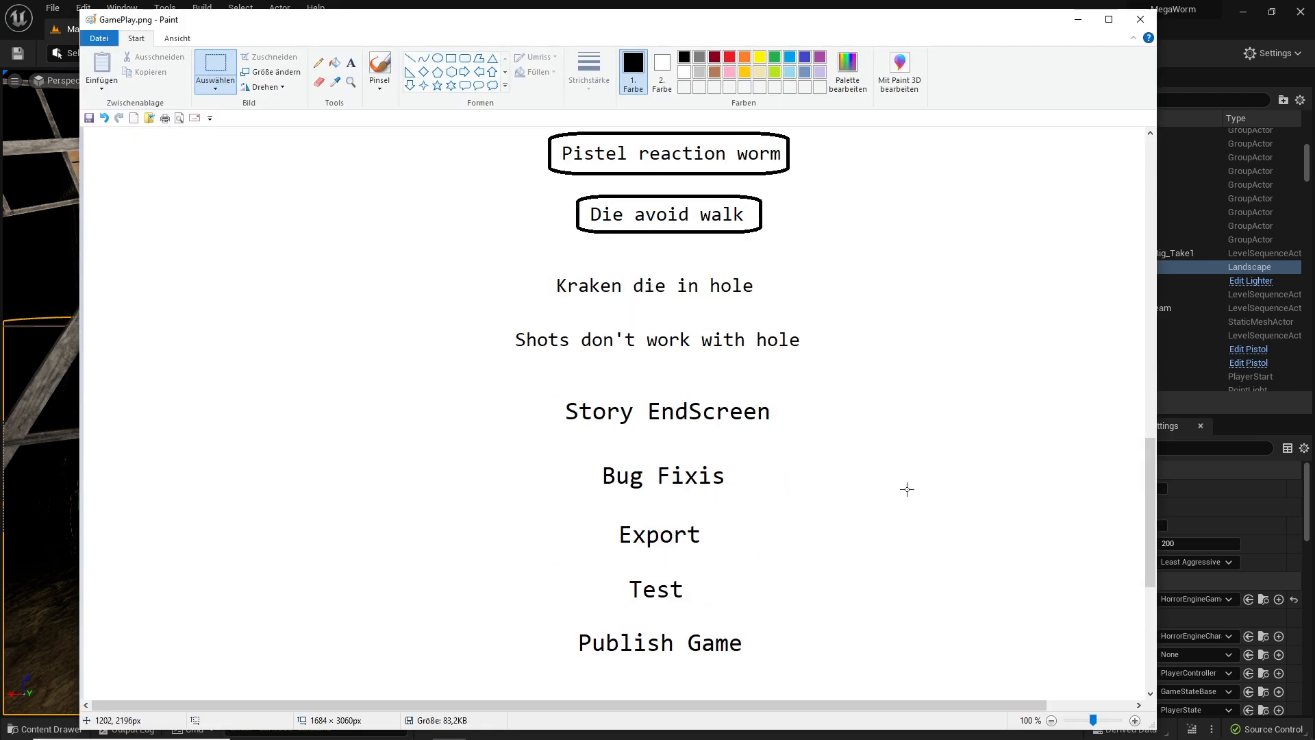
mouse_move(783, 385)
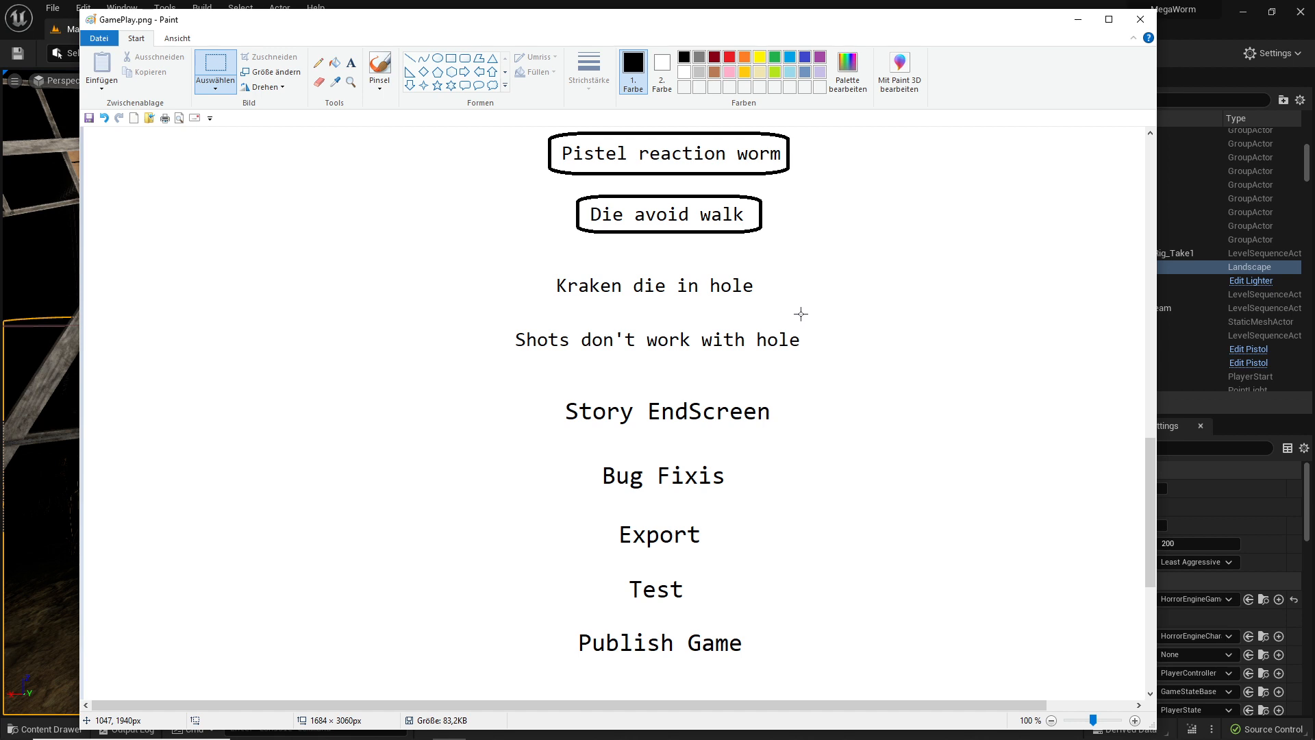
mouse_move(625, 311)
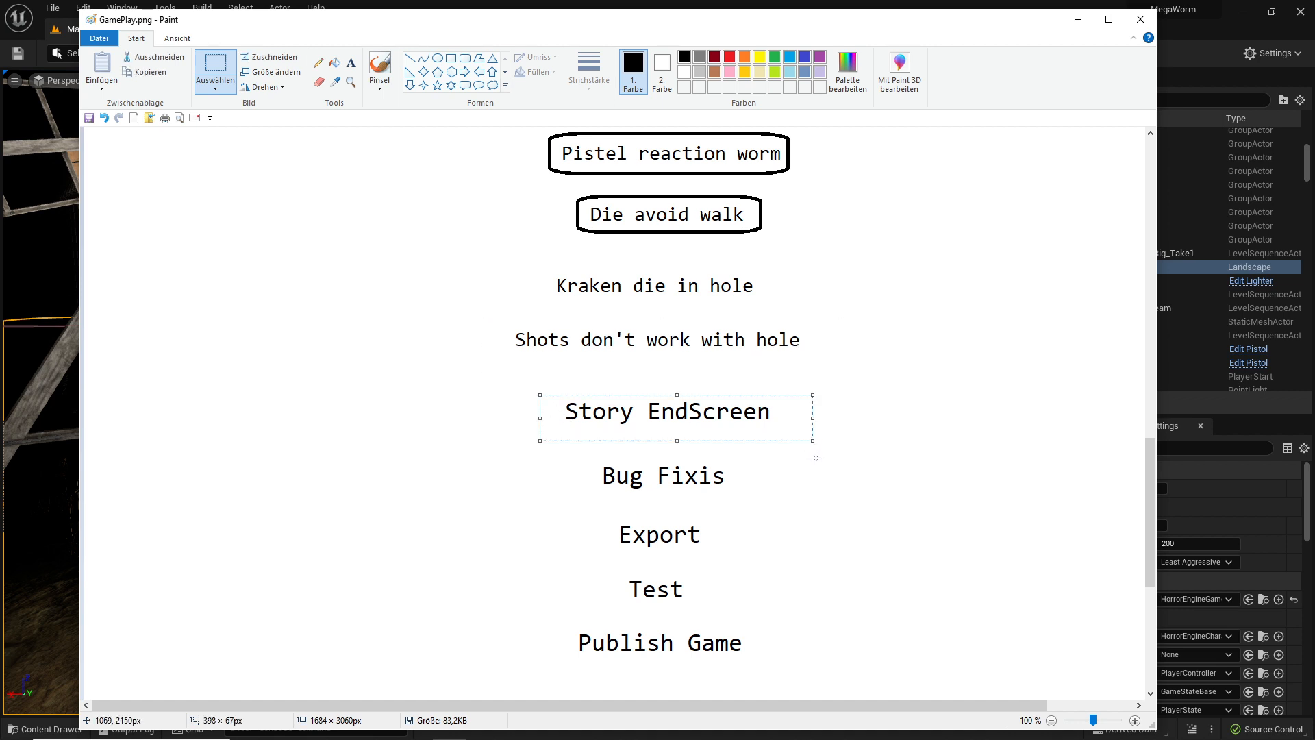
mouse_move(830, 446)
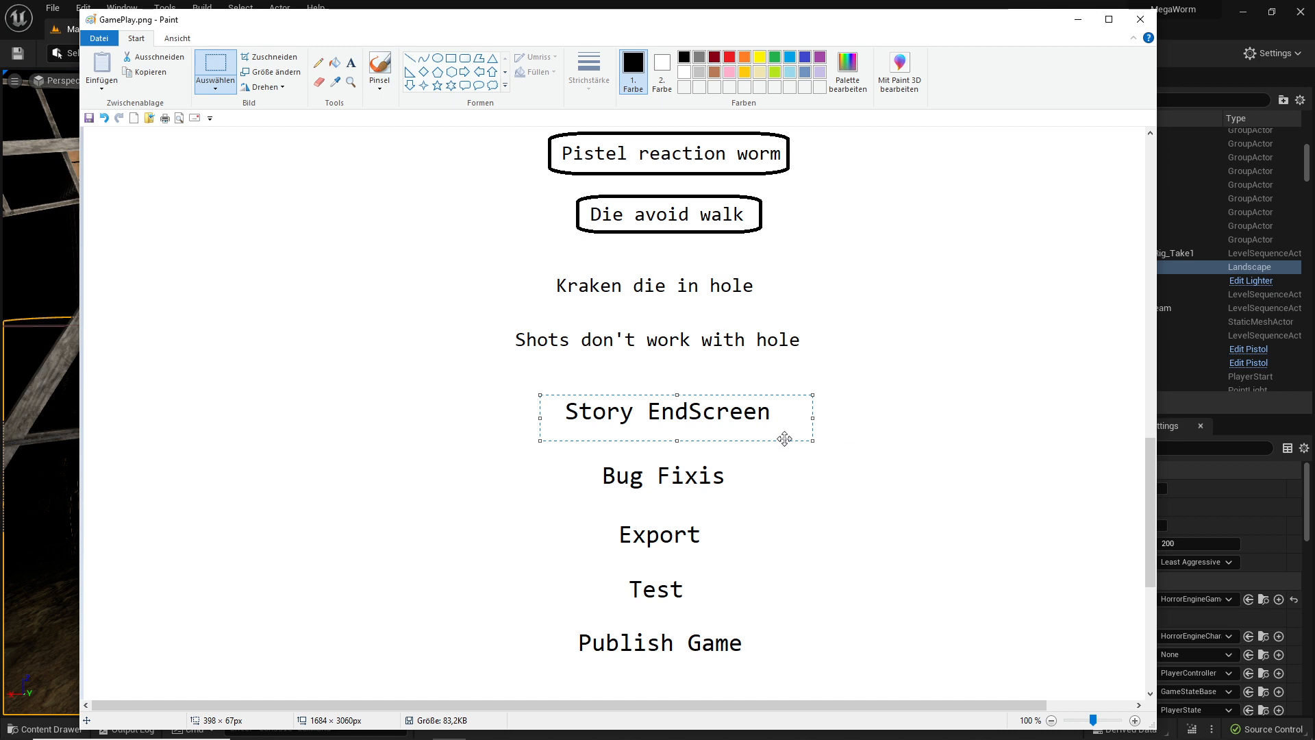
mouse_move(743, 437)
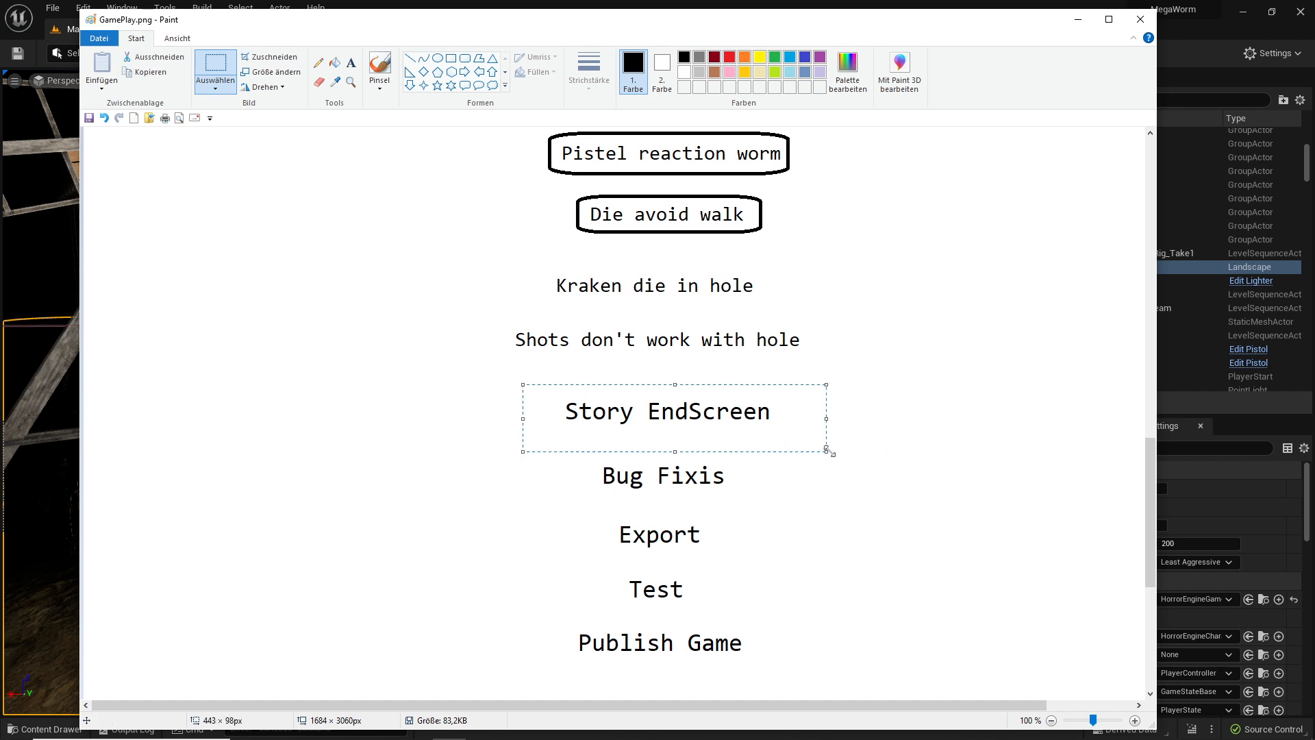
Step: Clear the marking around the Story EndScreen entry on the canvas
click(866, 422)
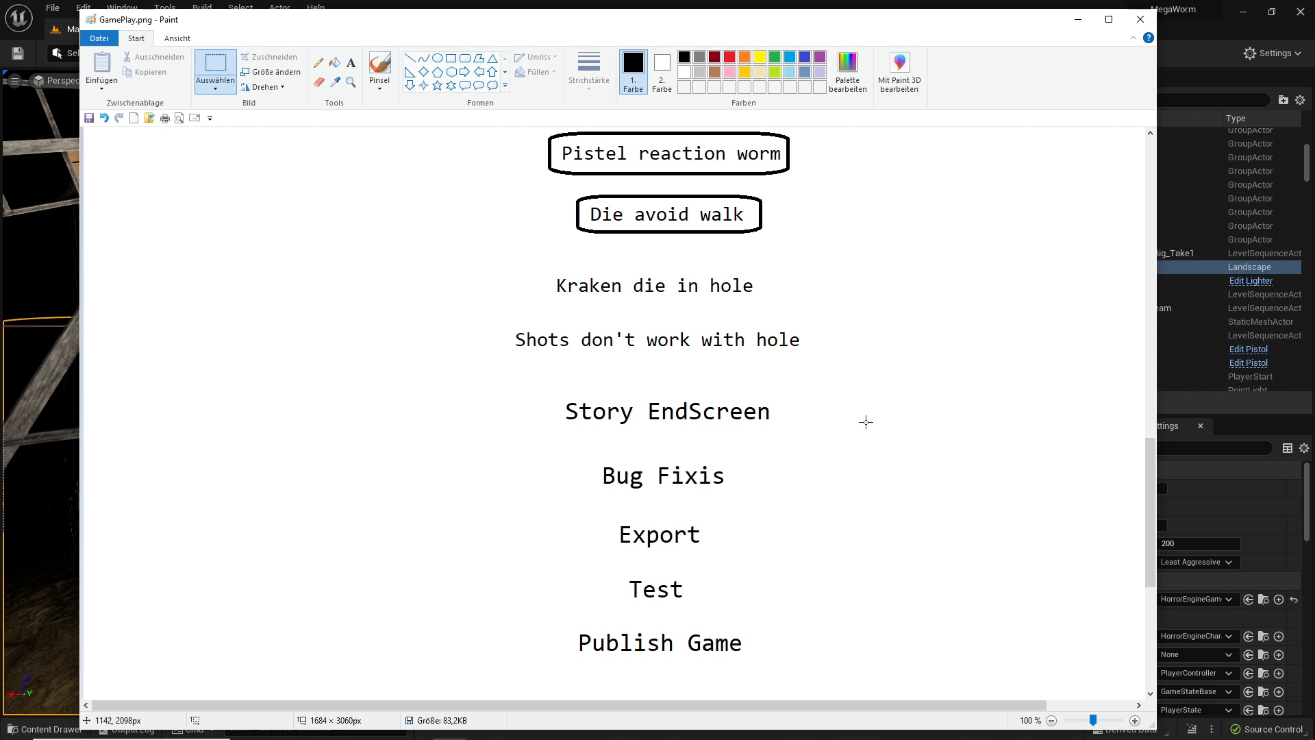
mouse_move(726, 412)
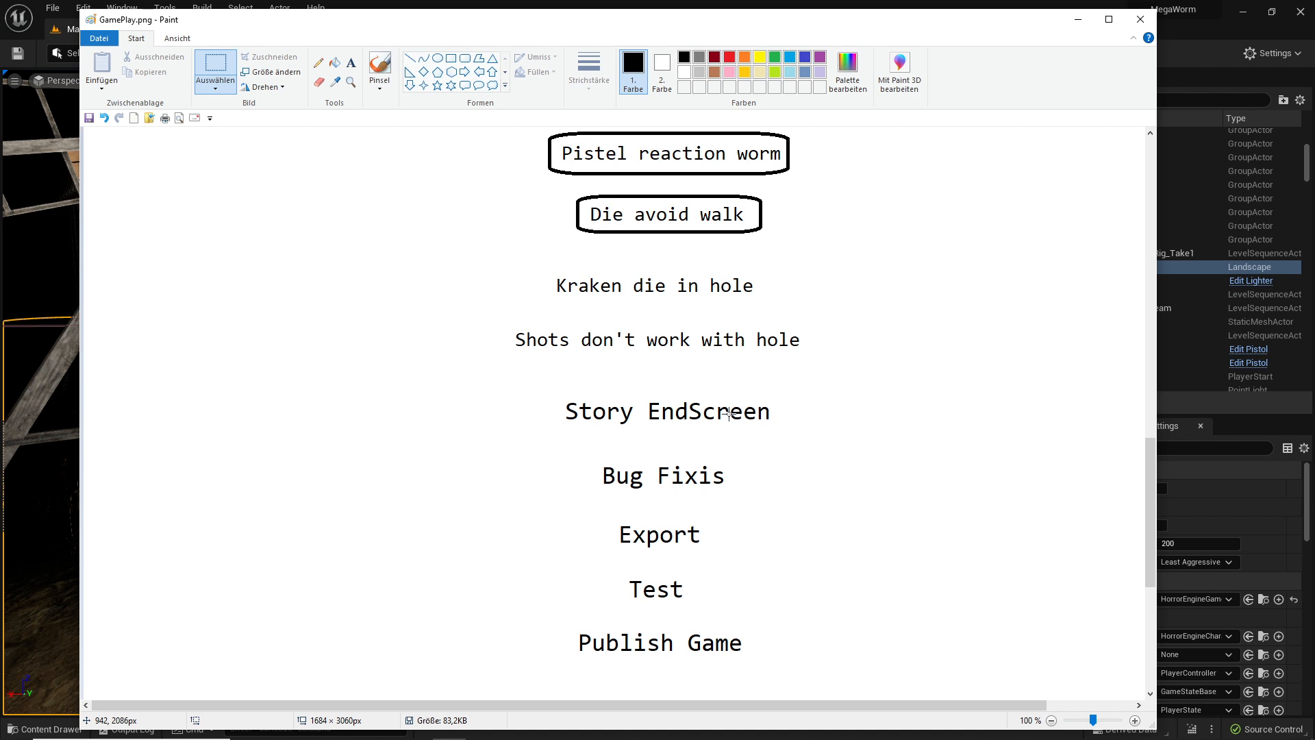
mouse_move(732, 421)
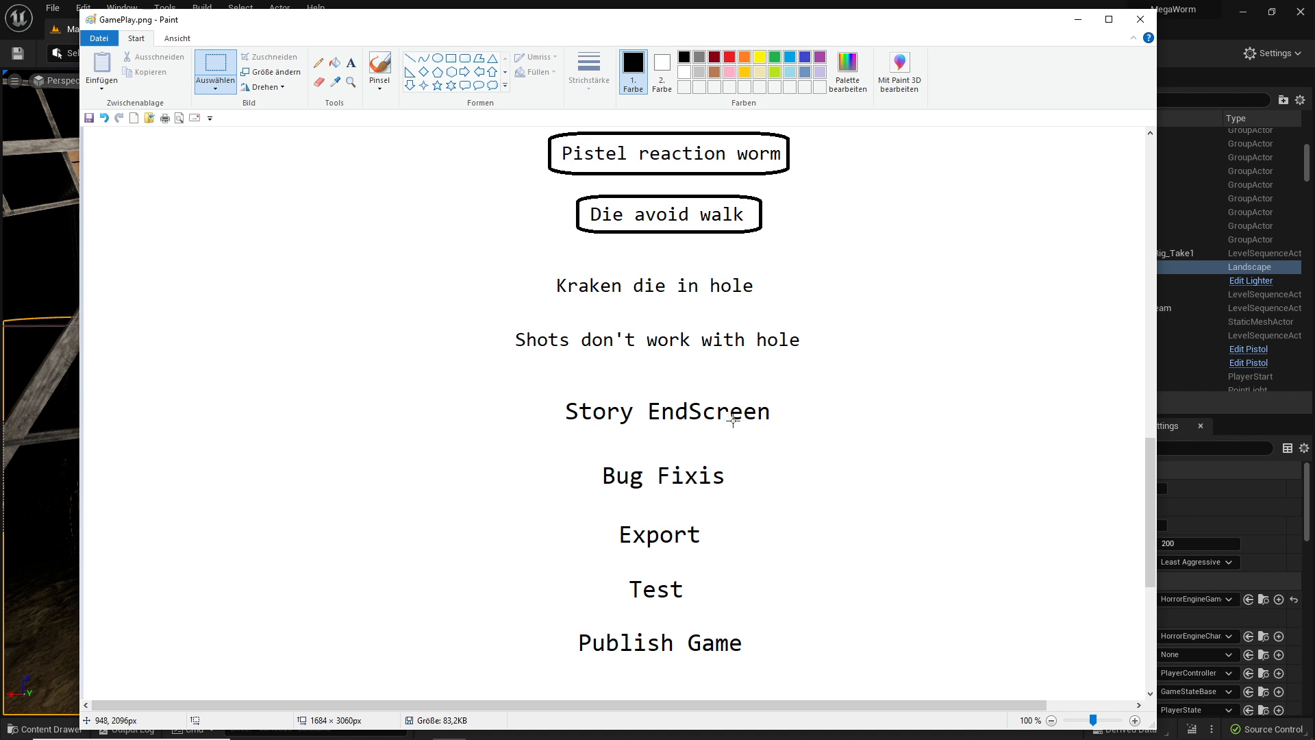
mouse_move(575, 457)
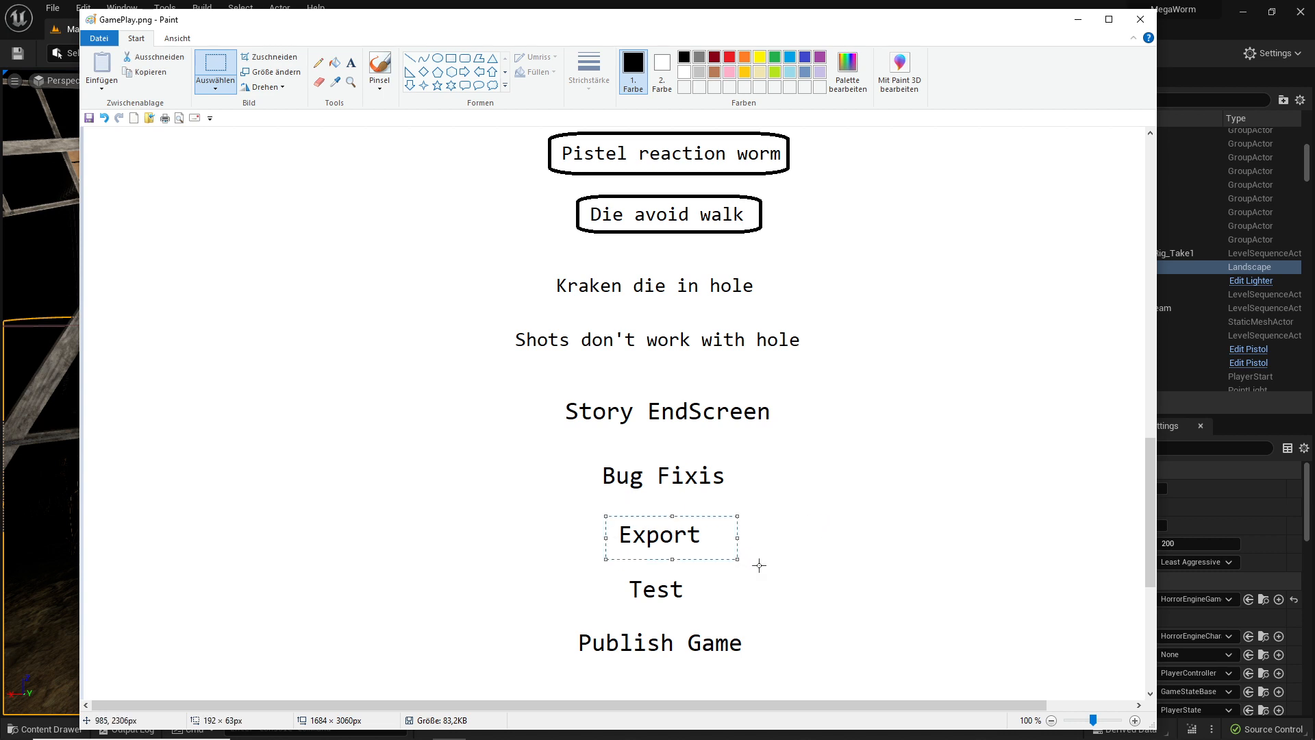
mouse_move(763, 566)
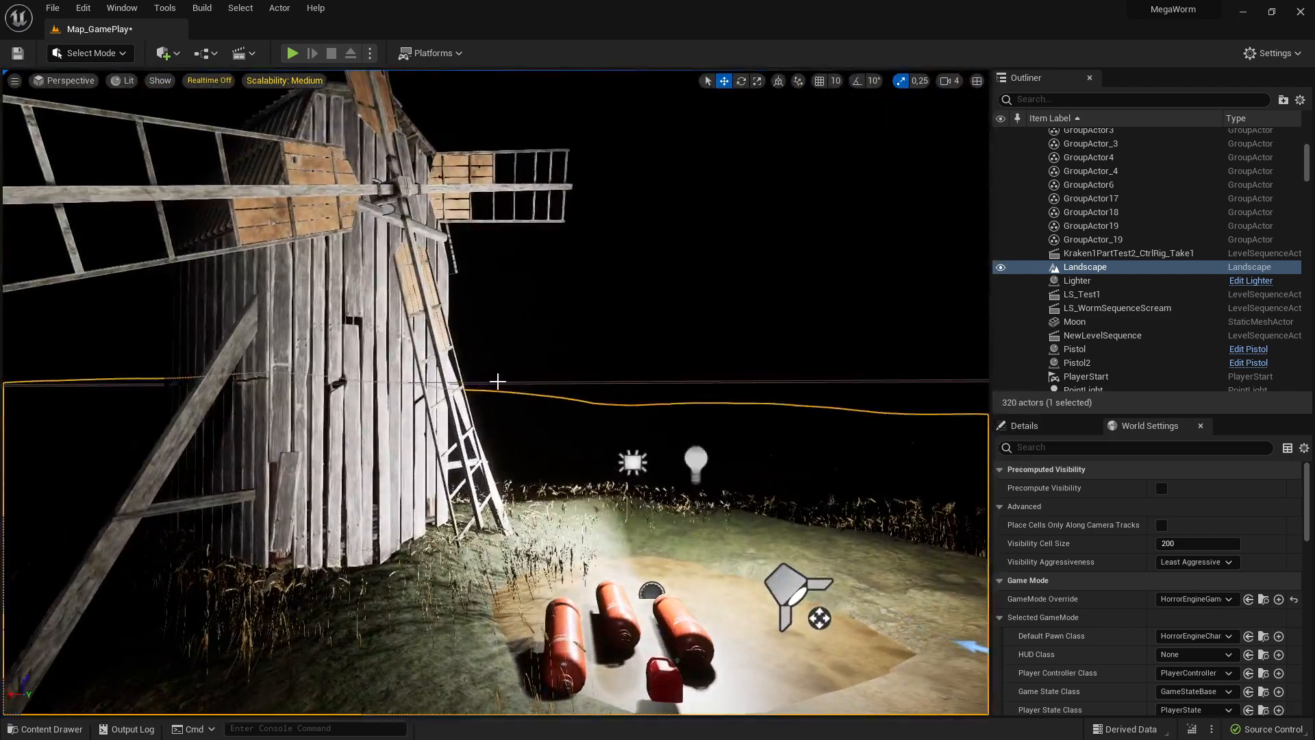
Step: Show the Content Drawer and browse the GameDevelopment folder tree to the Level maps
click(45, 727)
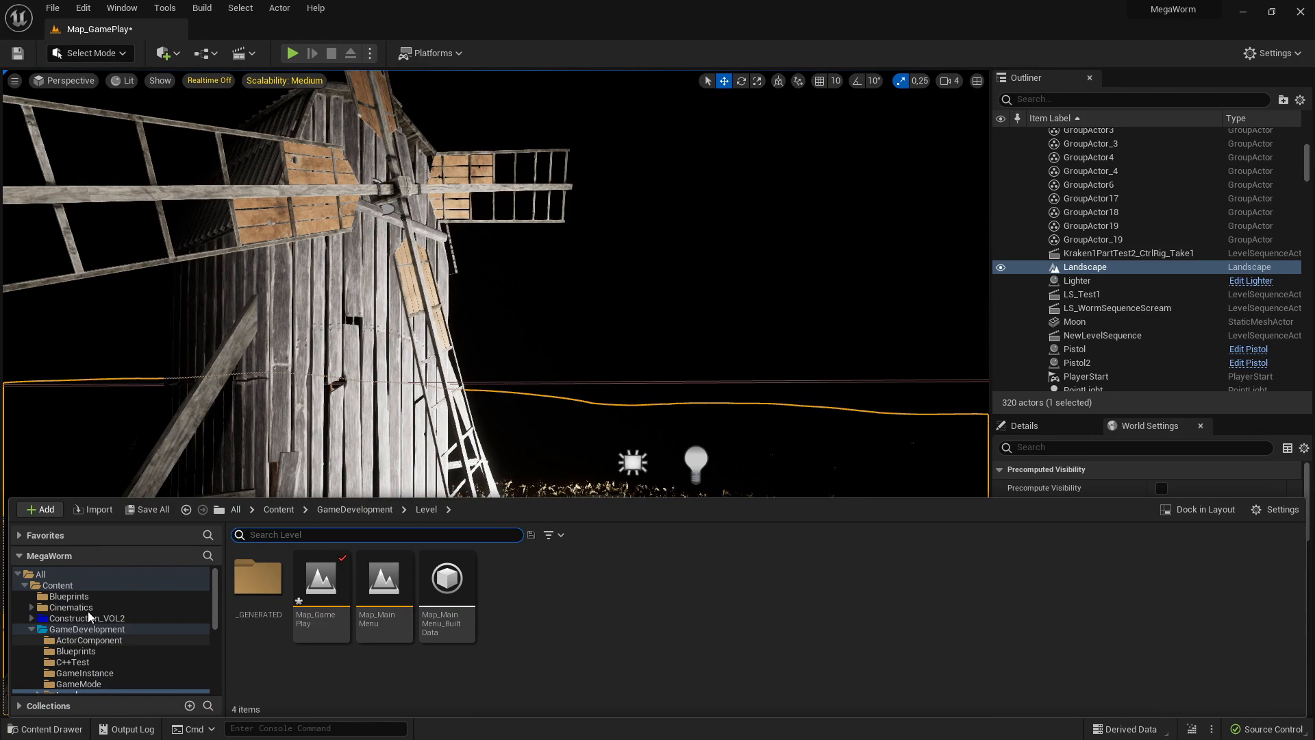
click(88, 629)
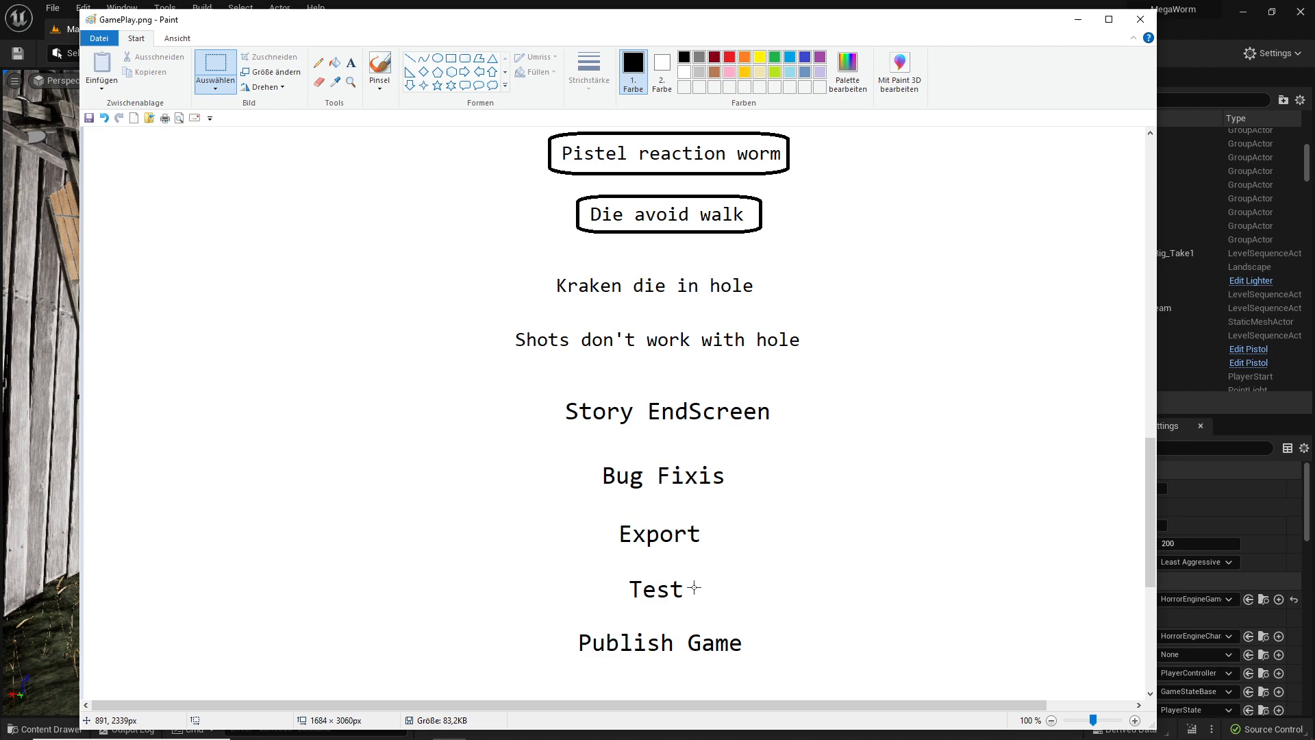
mouse_move(723, 578)
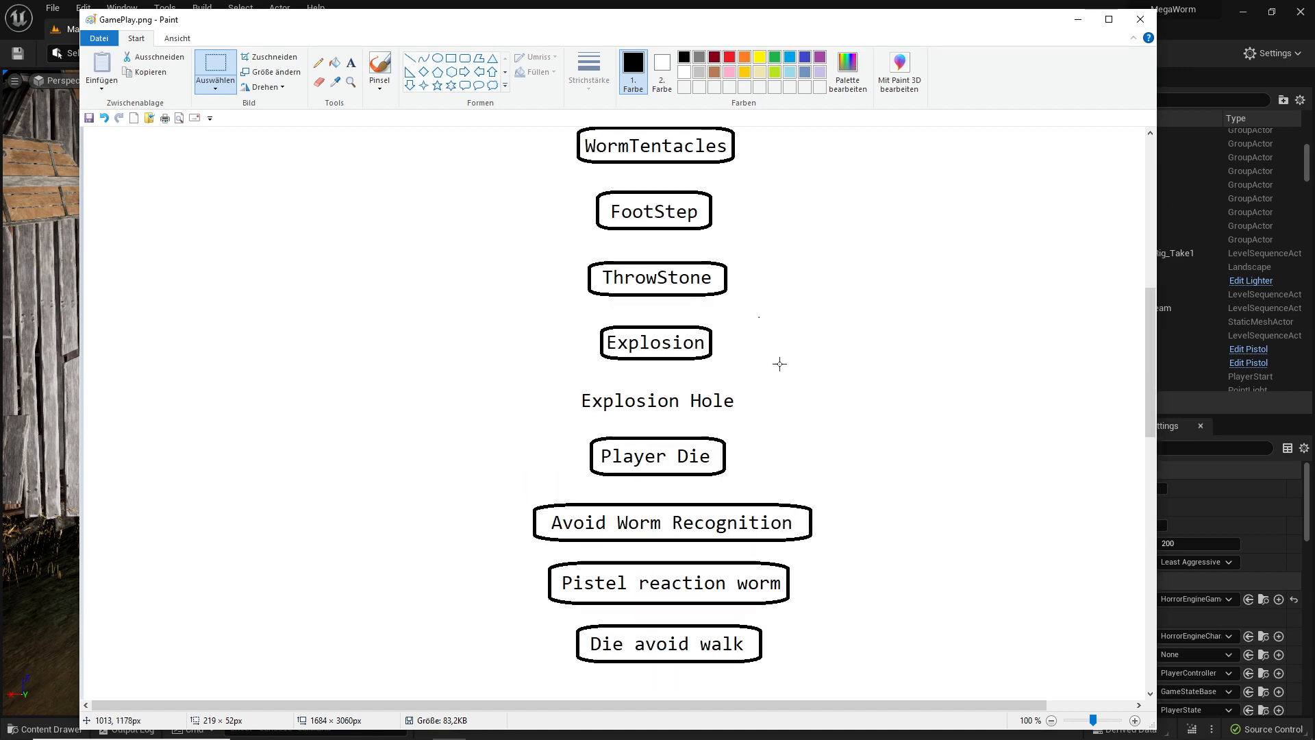
scroll(up, 3)
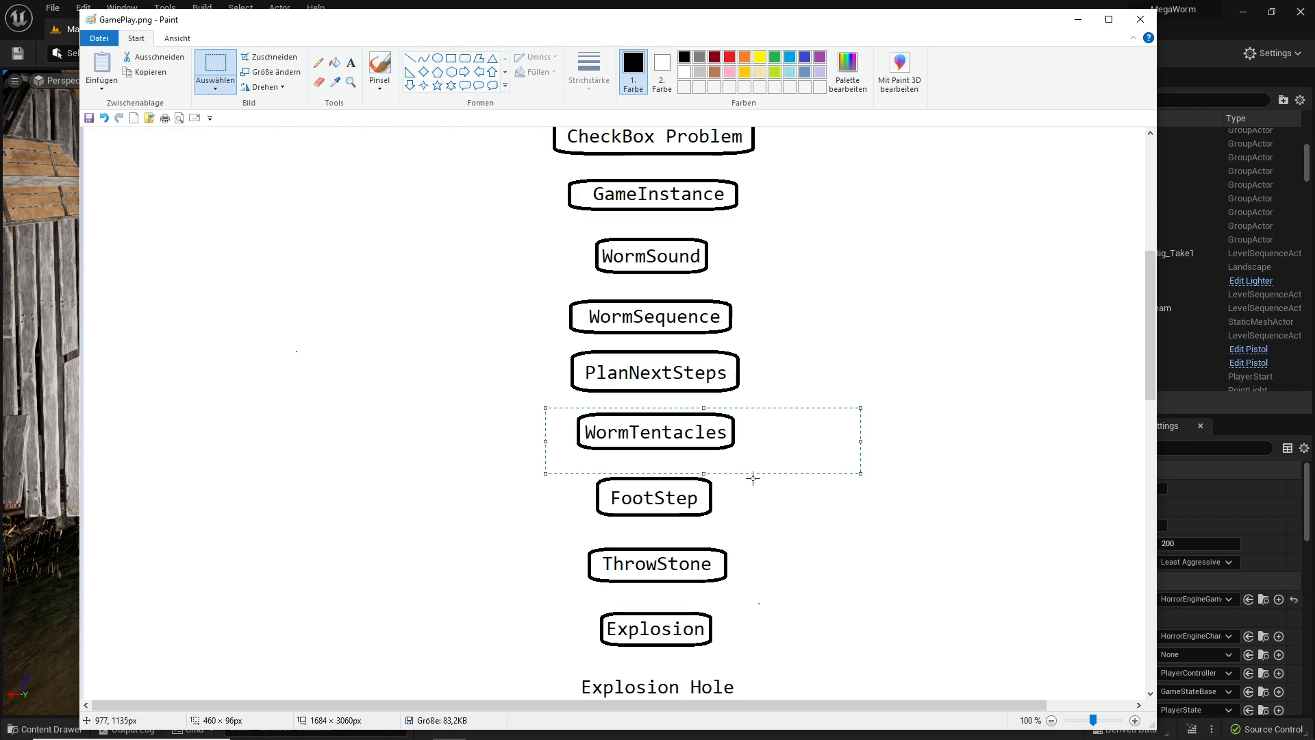
scroll(down, 3)
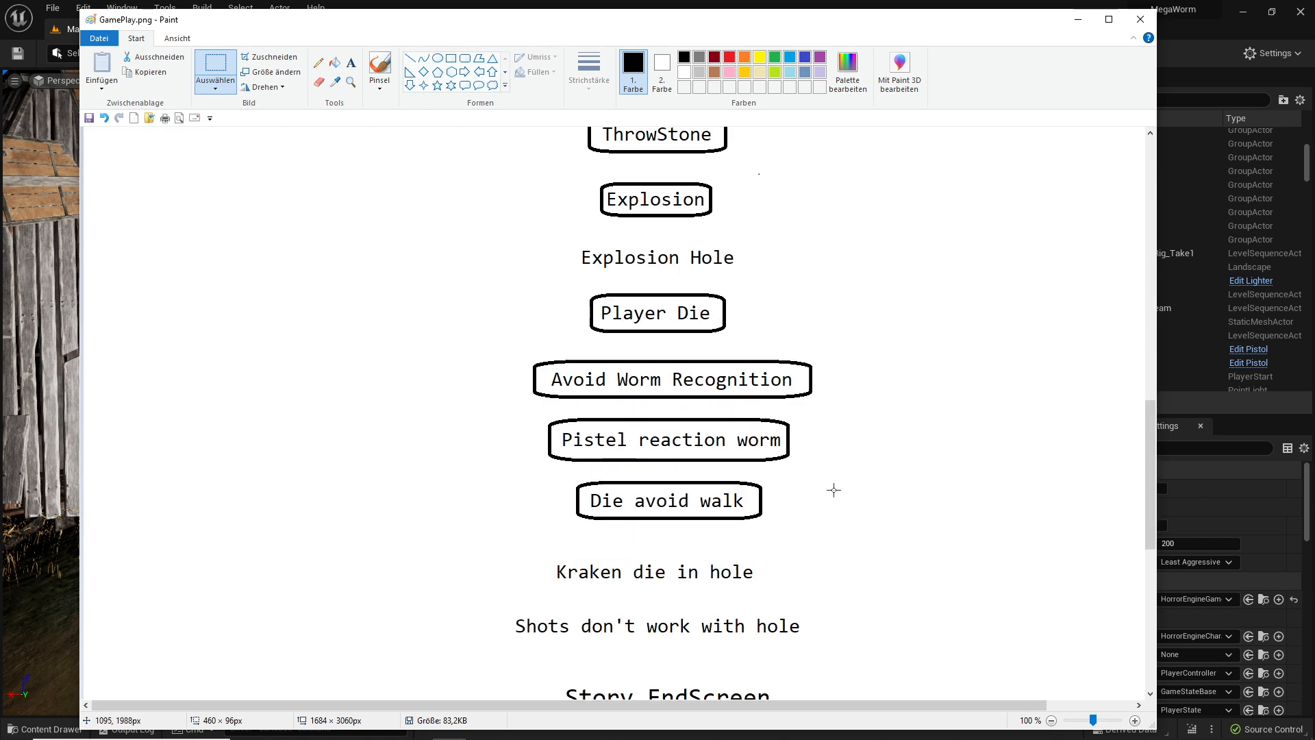
scroll(down, 3)
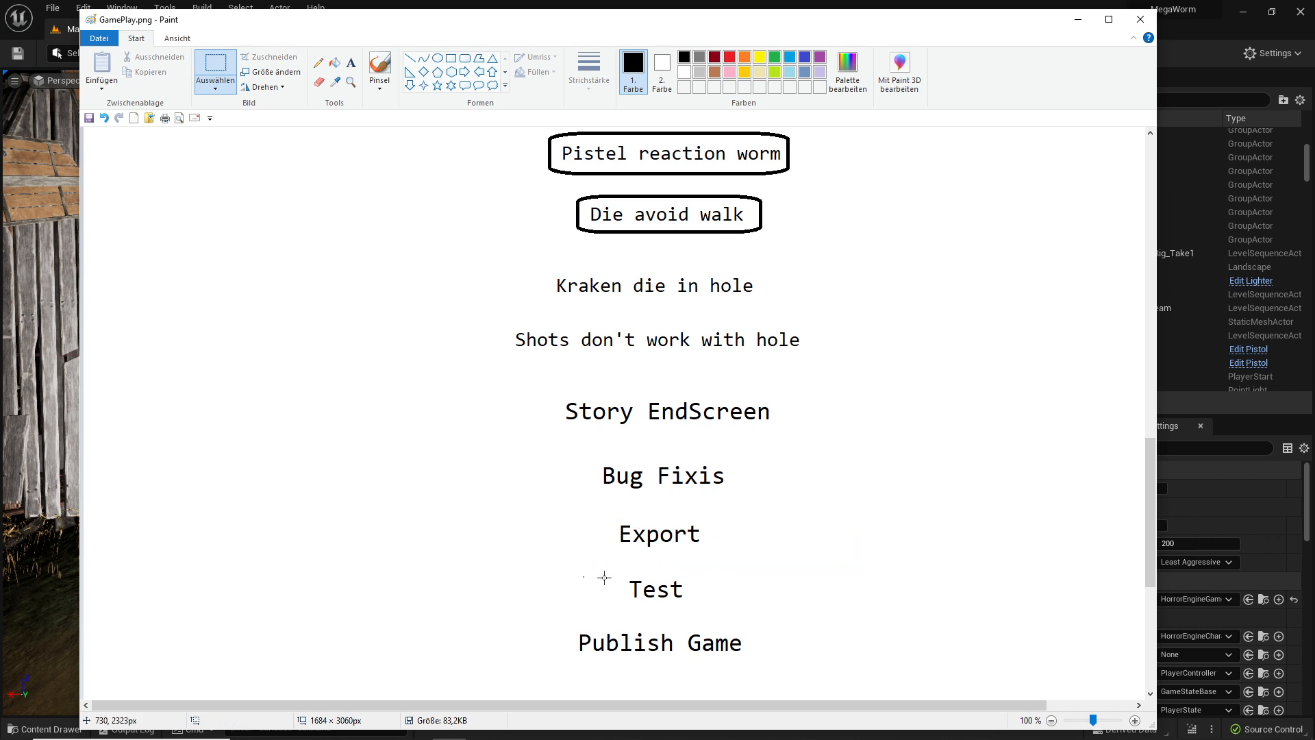
mouse_move(832, 562)
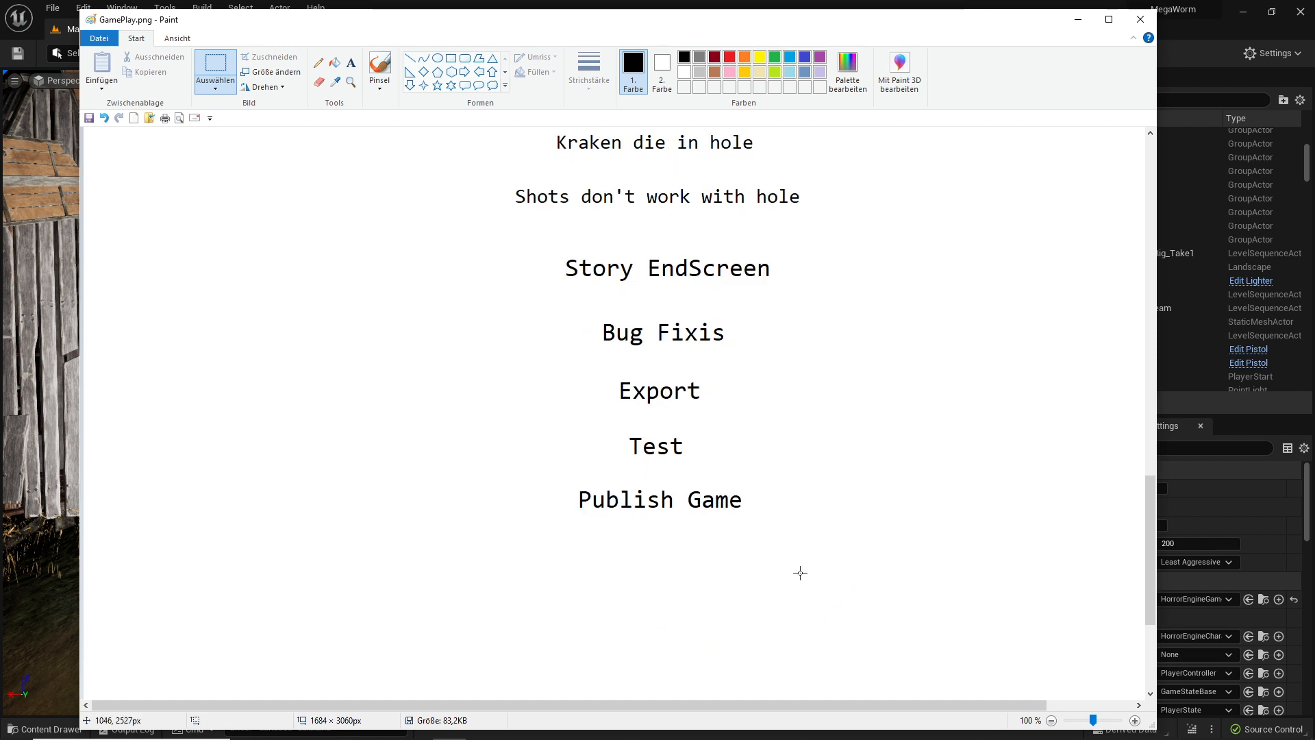
Step: Scroll the task list back up to the GamePlay heading and first tasks
scroll(up, 3)
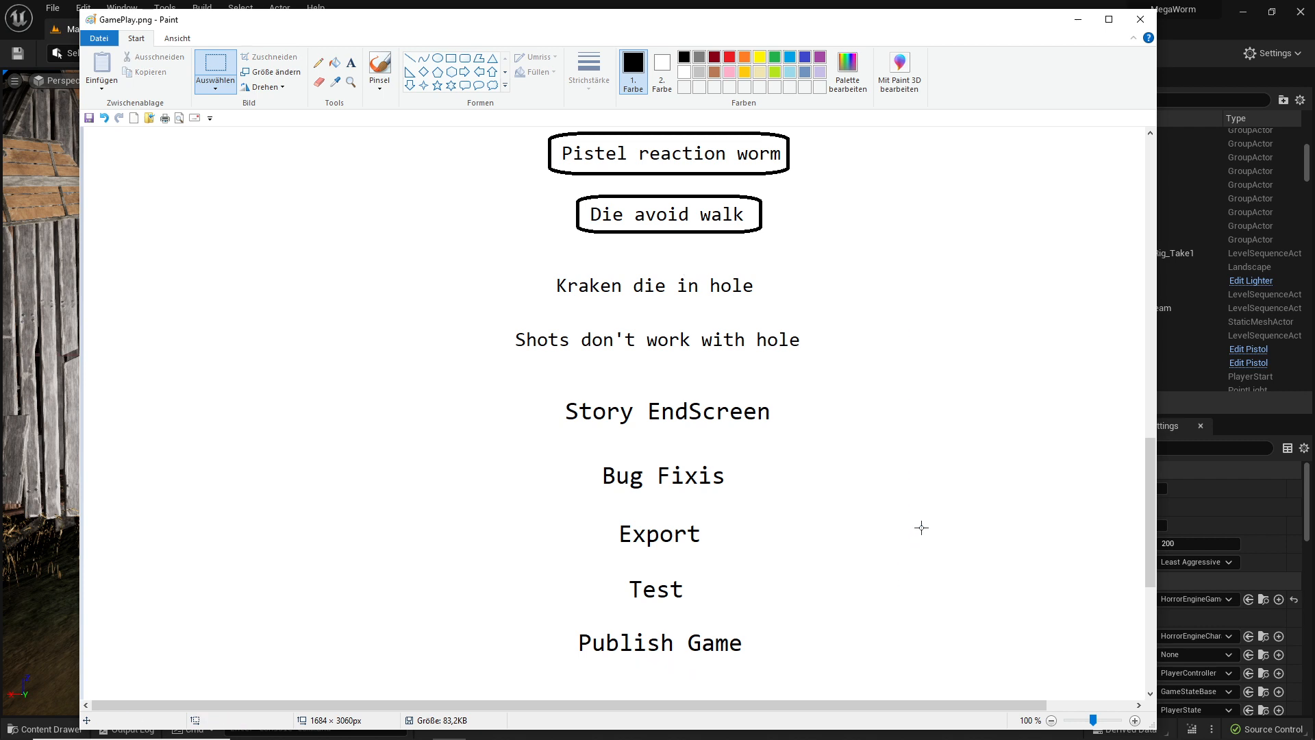
mouse_move(926, 526)
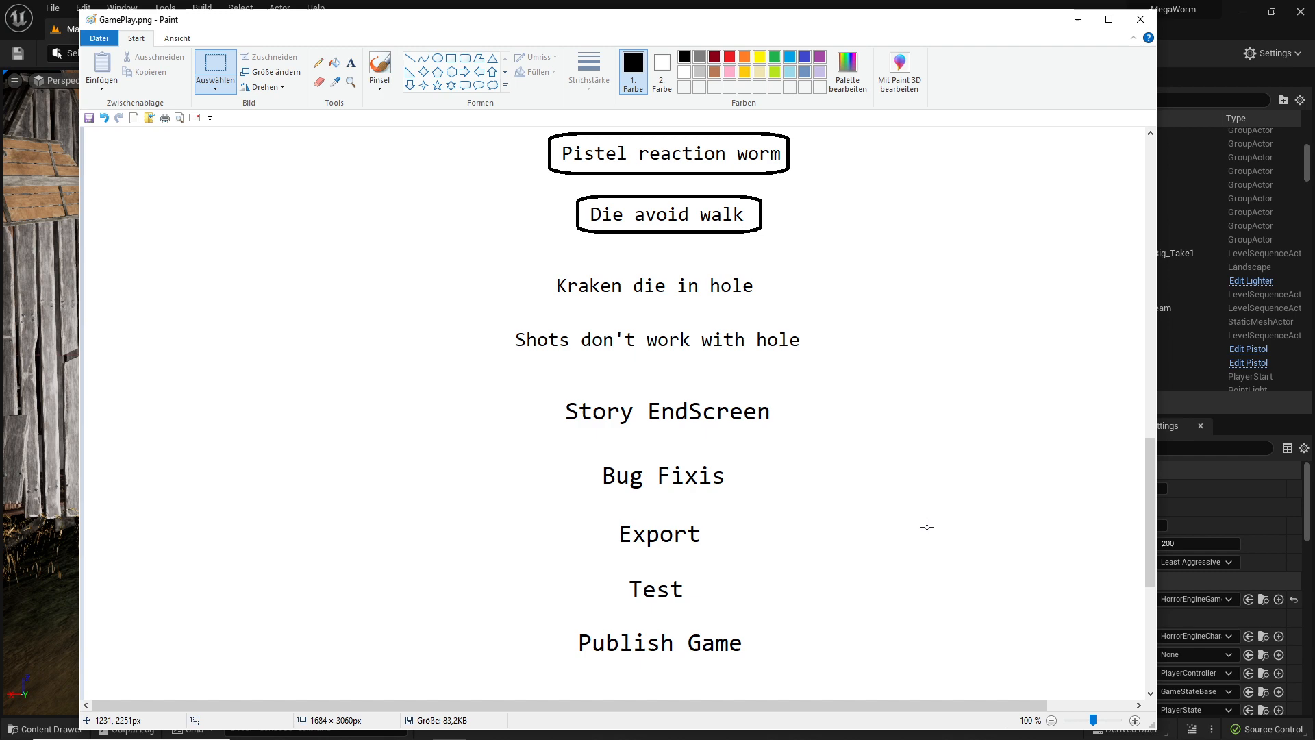
scroll(up, 3)
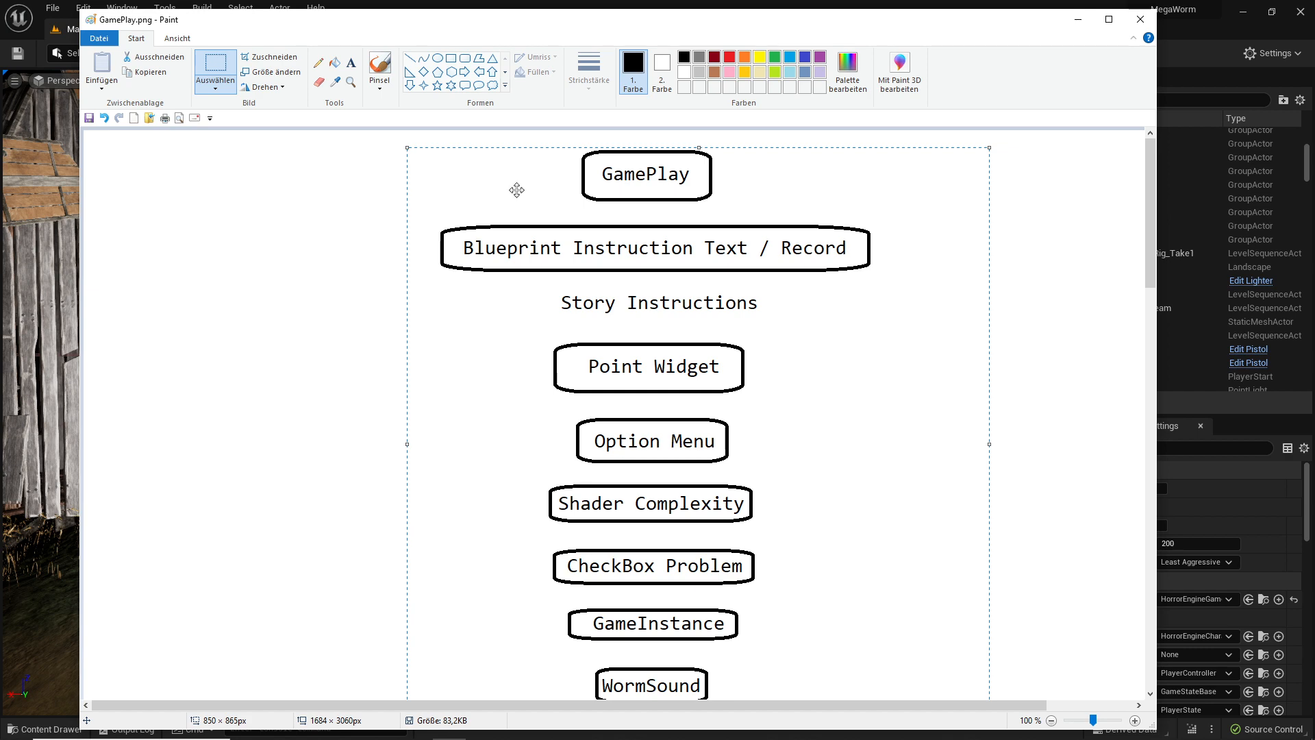
Step: Scroll the task list down to Publish Game and back up to GamePlay once more
scroll(down, 3)
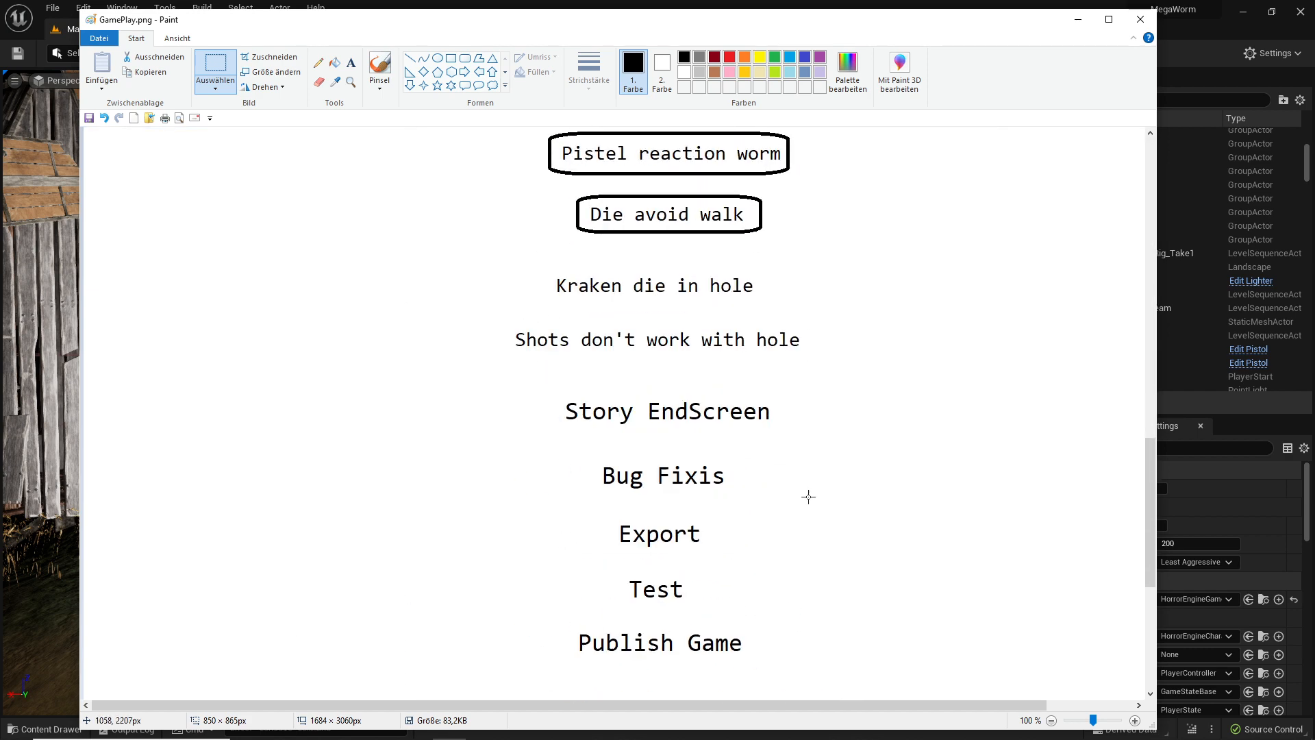
scroll(down, 3)
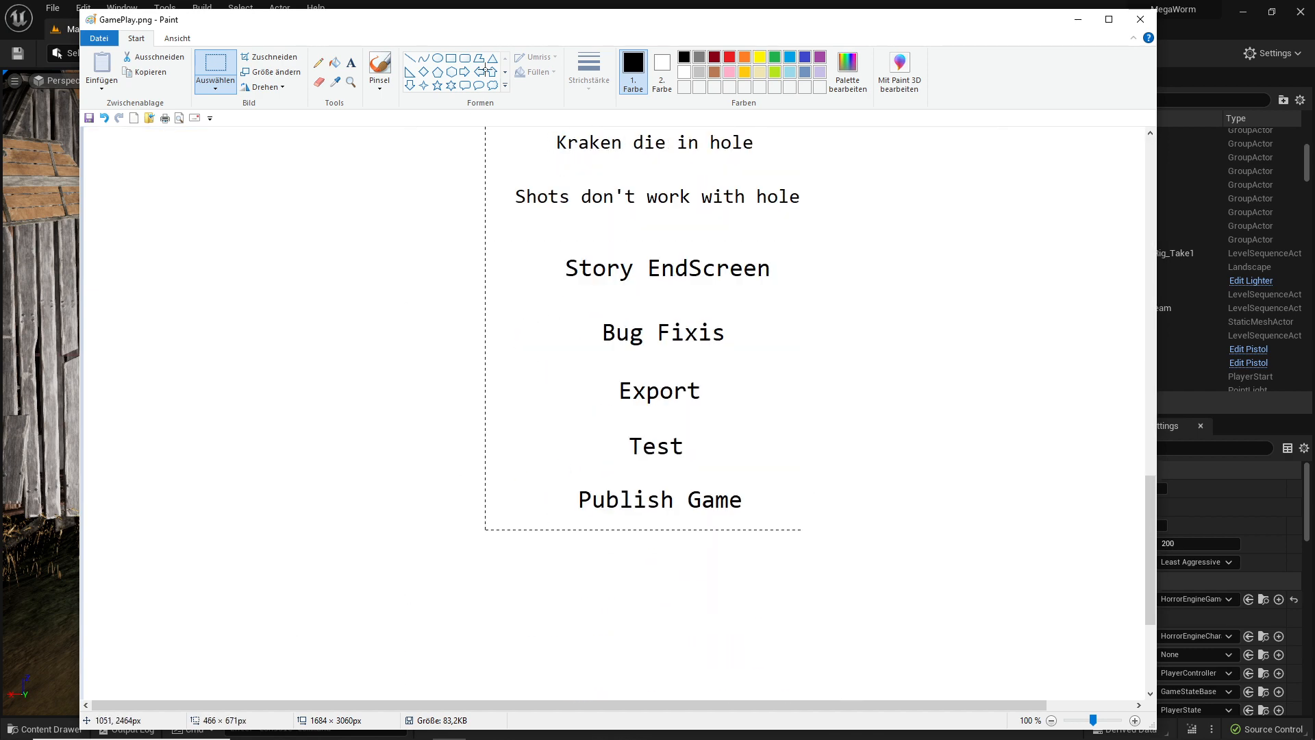
scroll(up, 3)
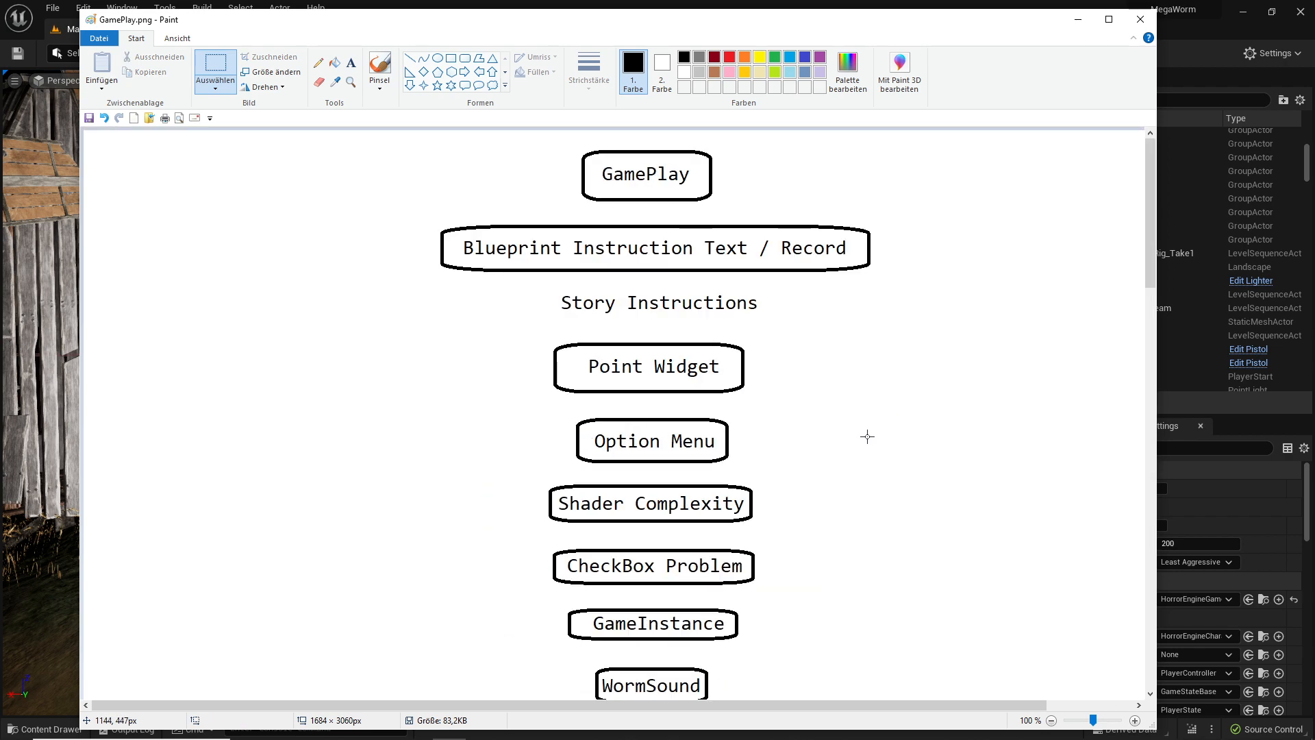
scroll(down, 3)
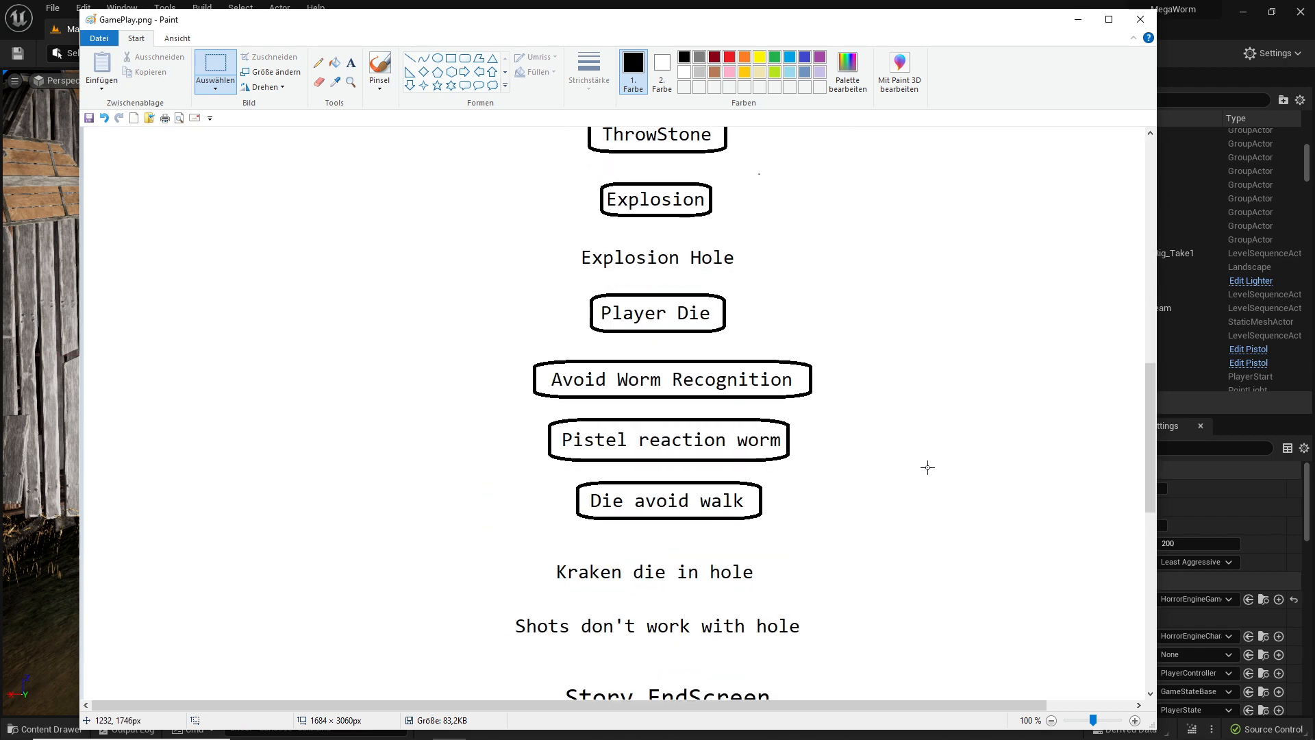
scroll(down, 3)
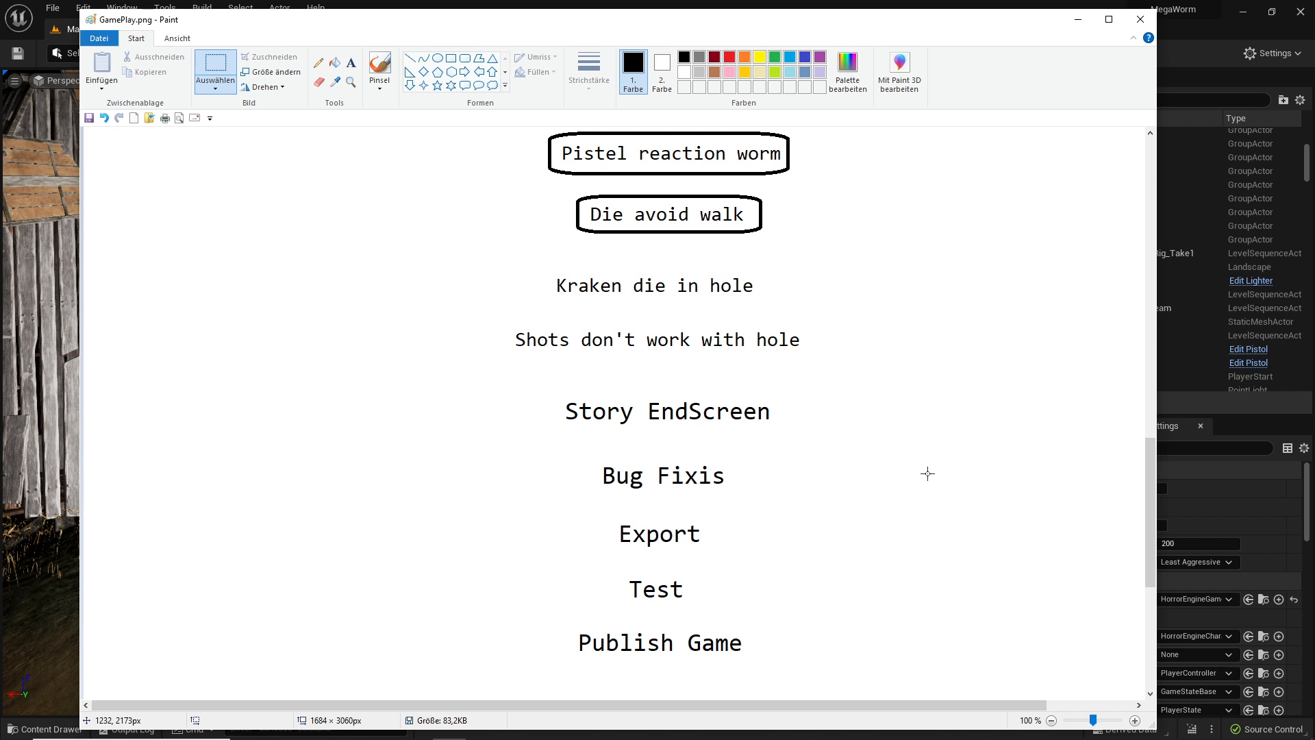
mouse_move(708, 461)
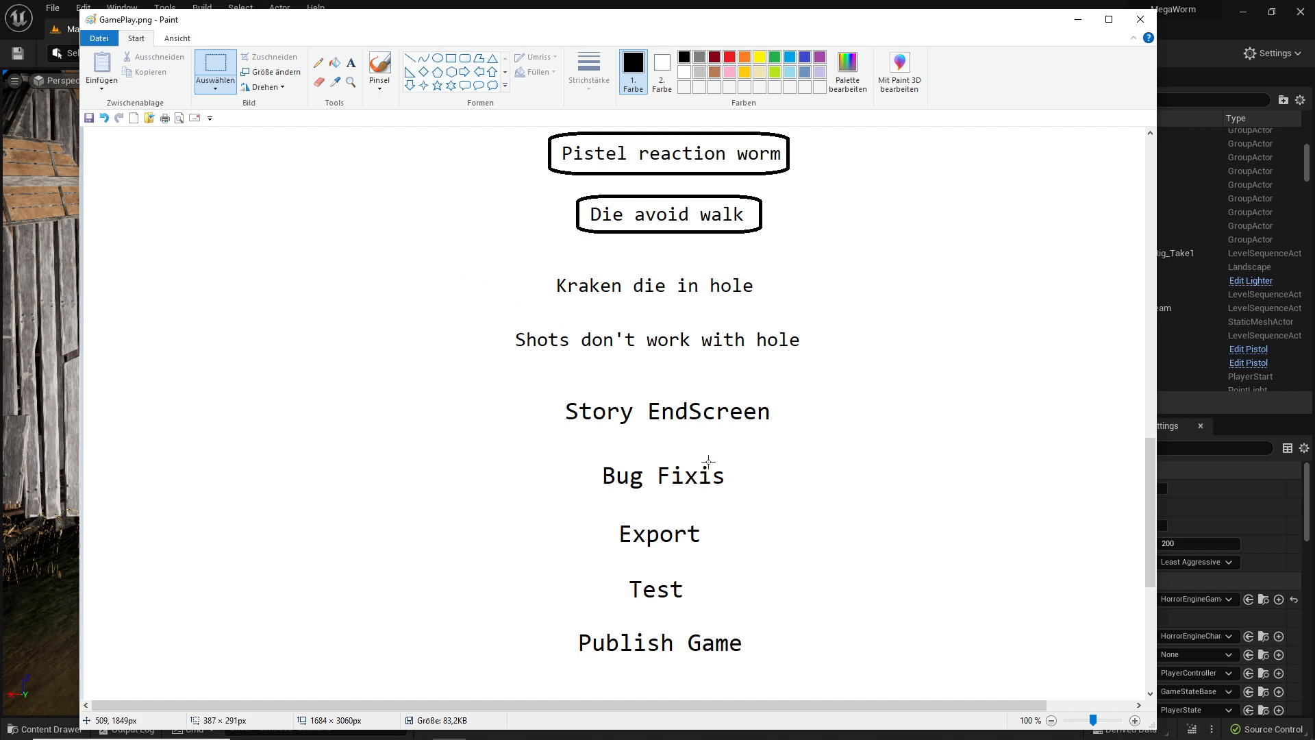
mouse_move(968, 507)
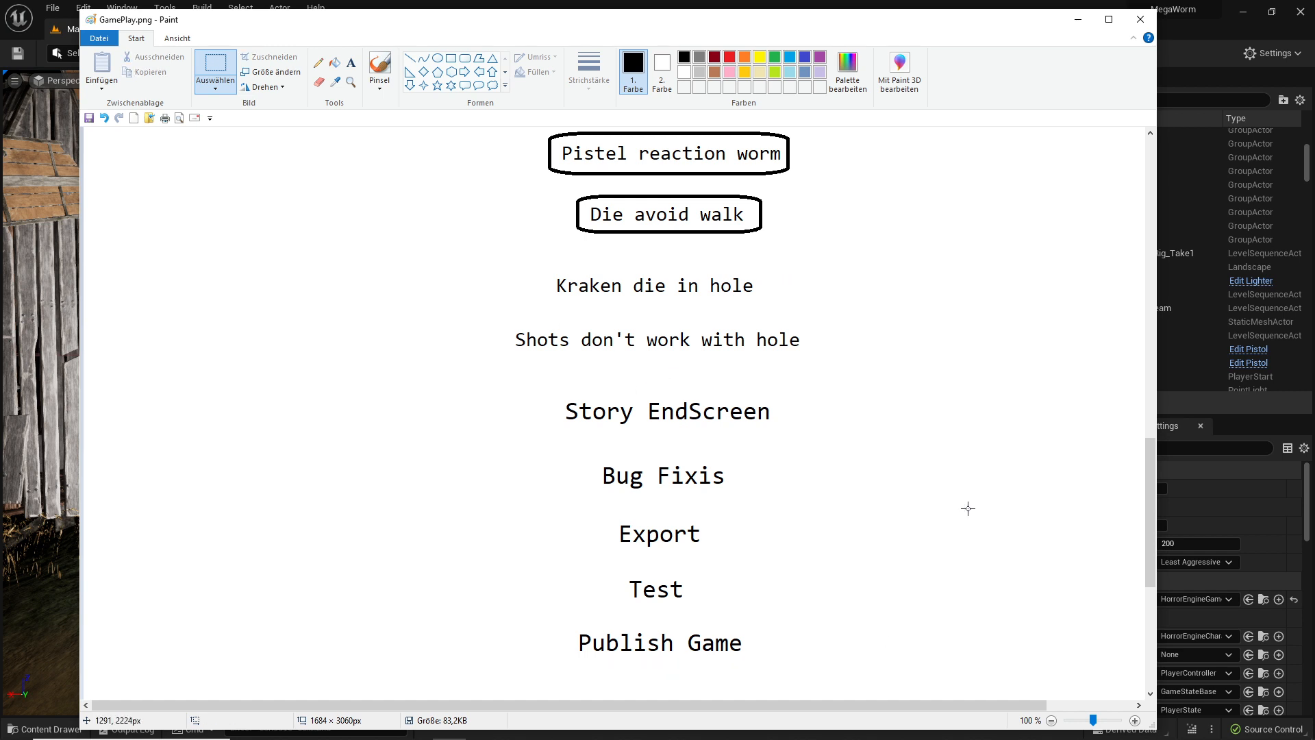
scroll(up, 3)
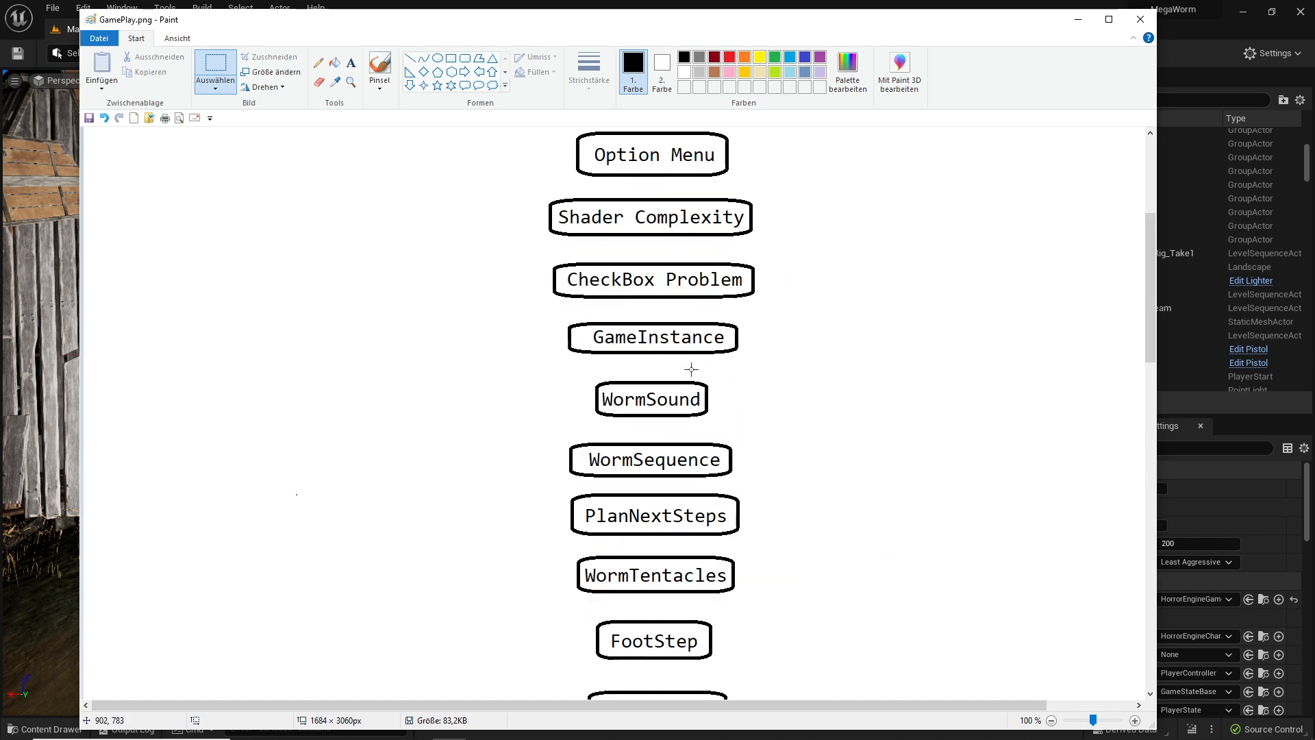
scroll(up, 3)
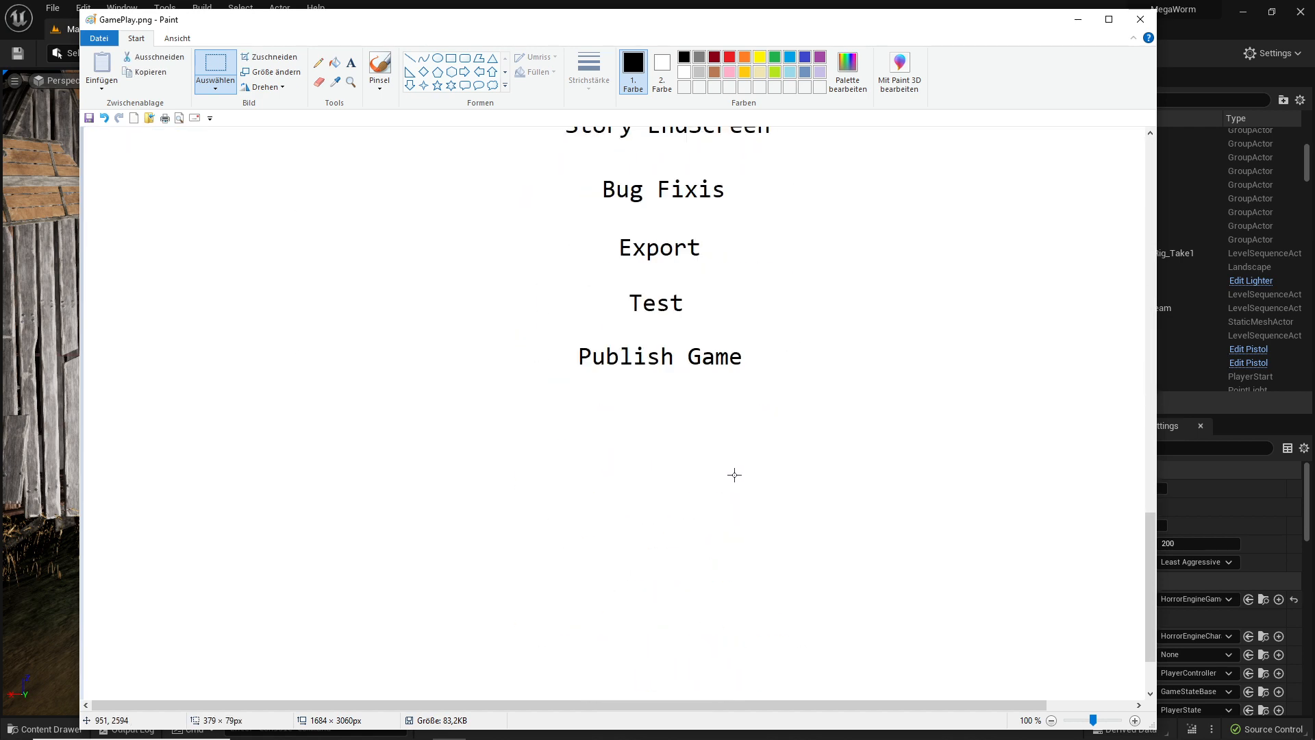
scroll(up, 3)
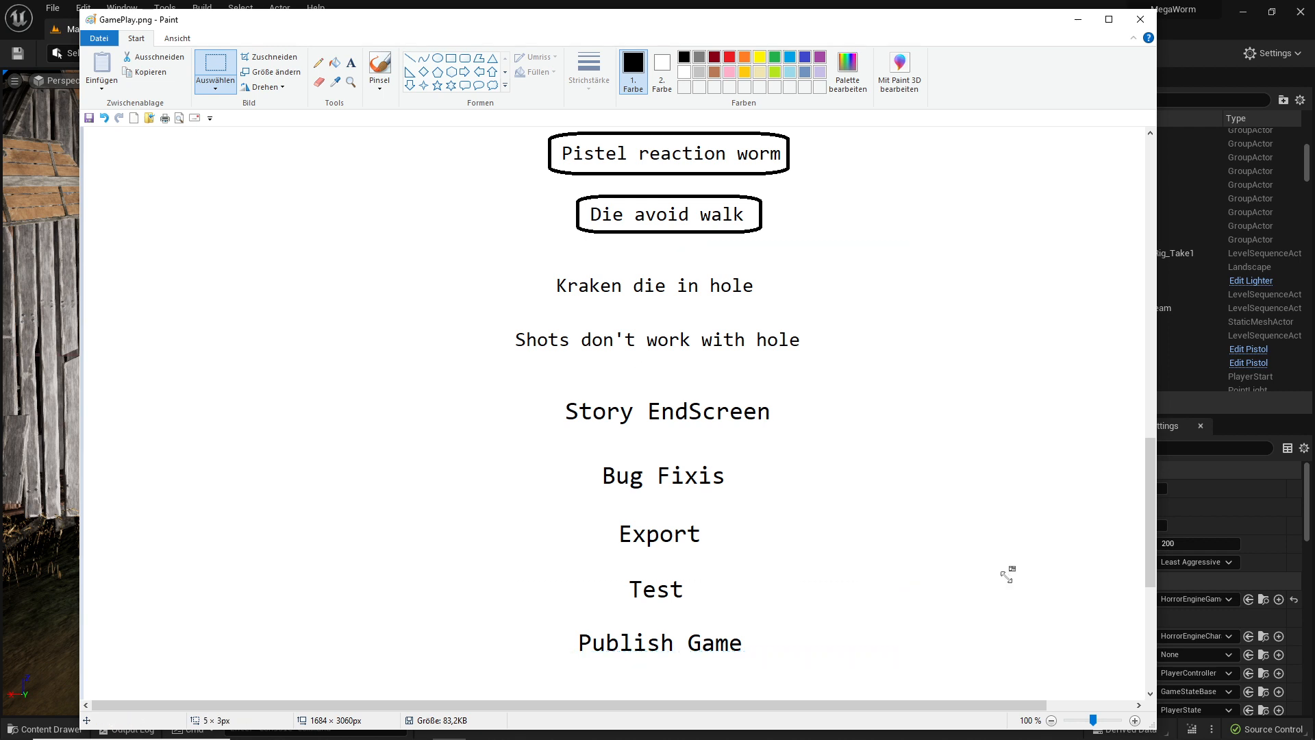
mouse_move(922, 633)
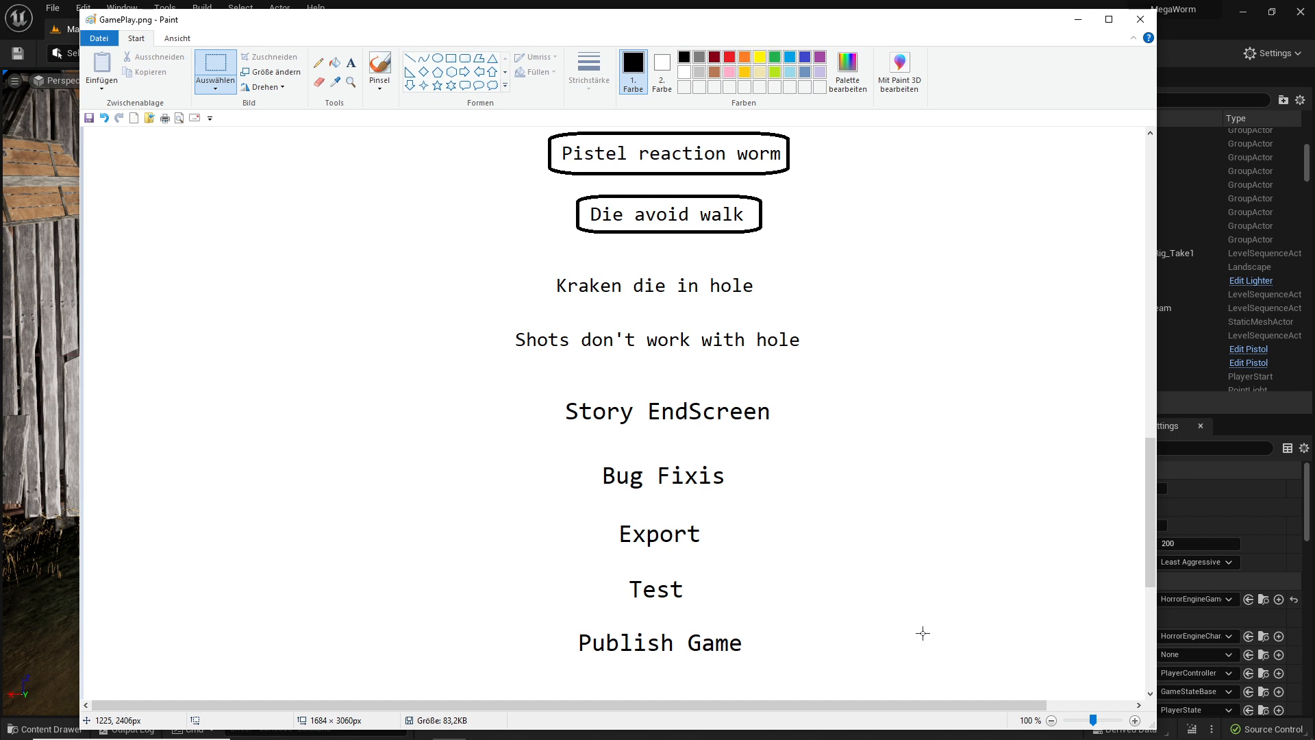
mouse_move(671, 534)
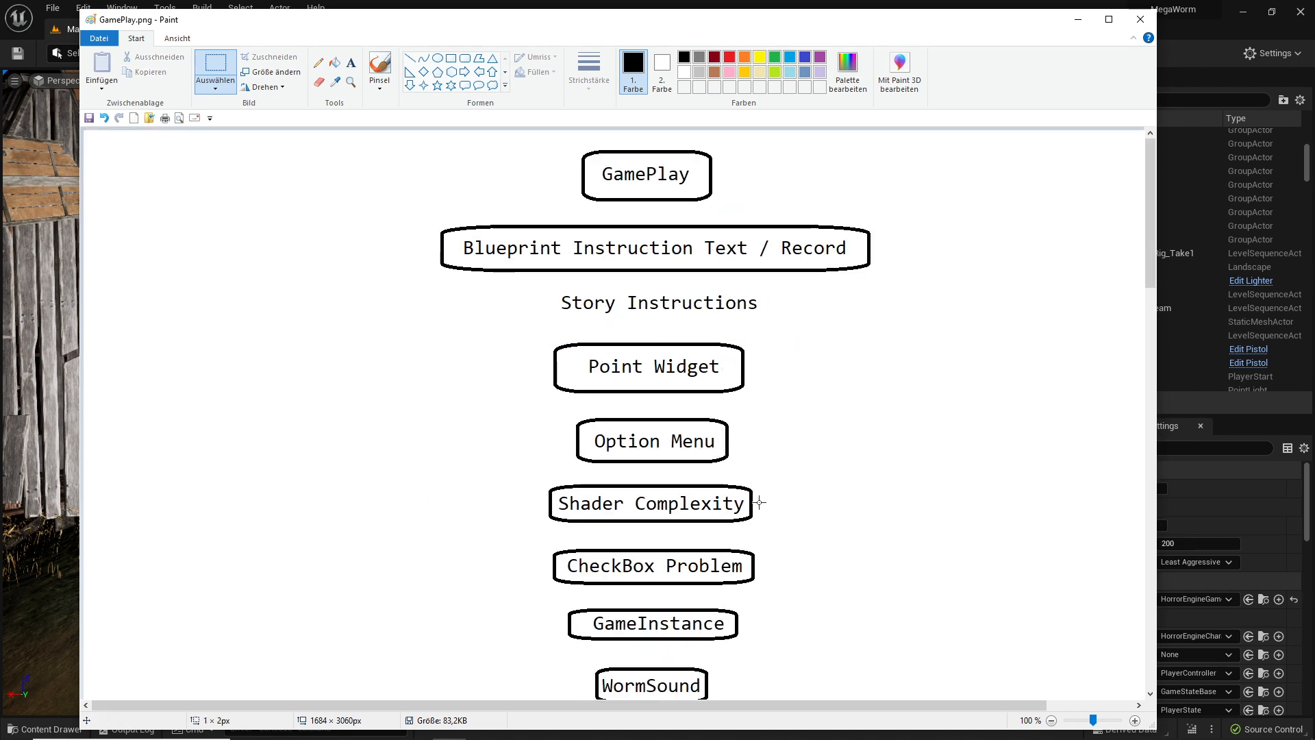
scroll(down, 3)
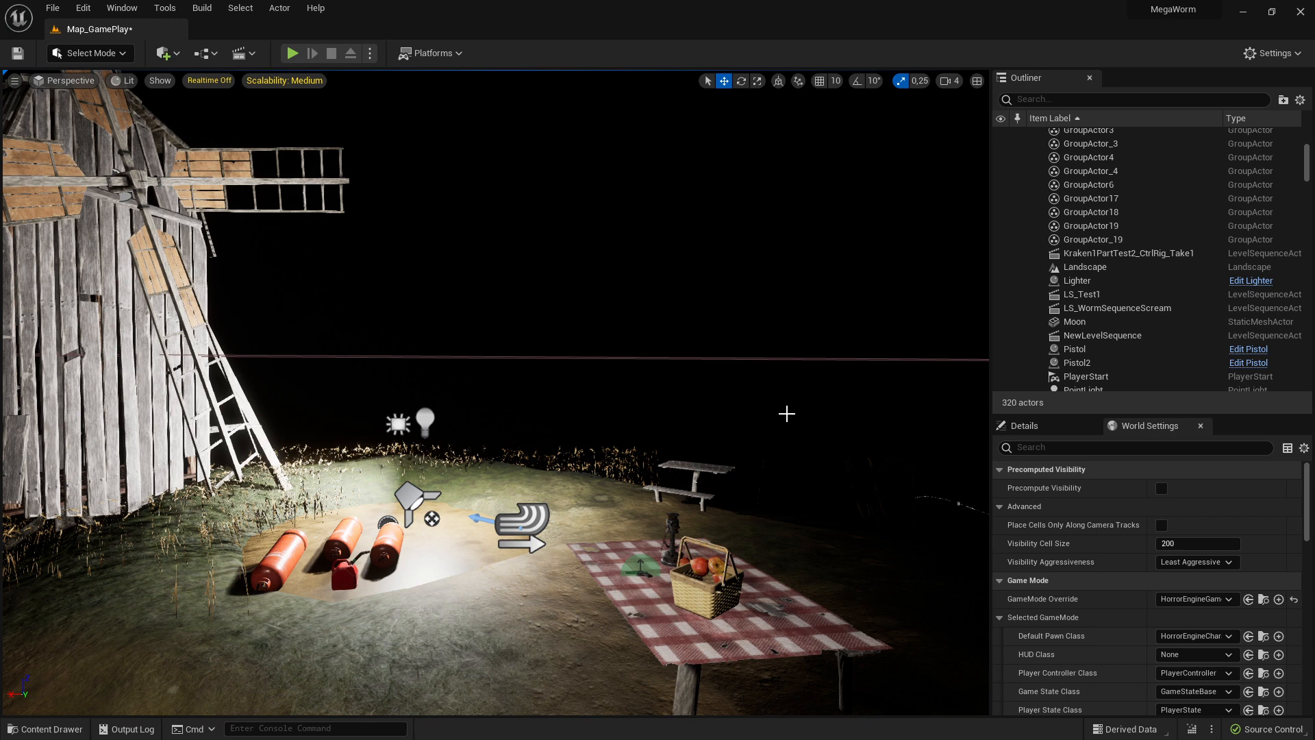
mouse_move(851, 414)
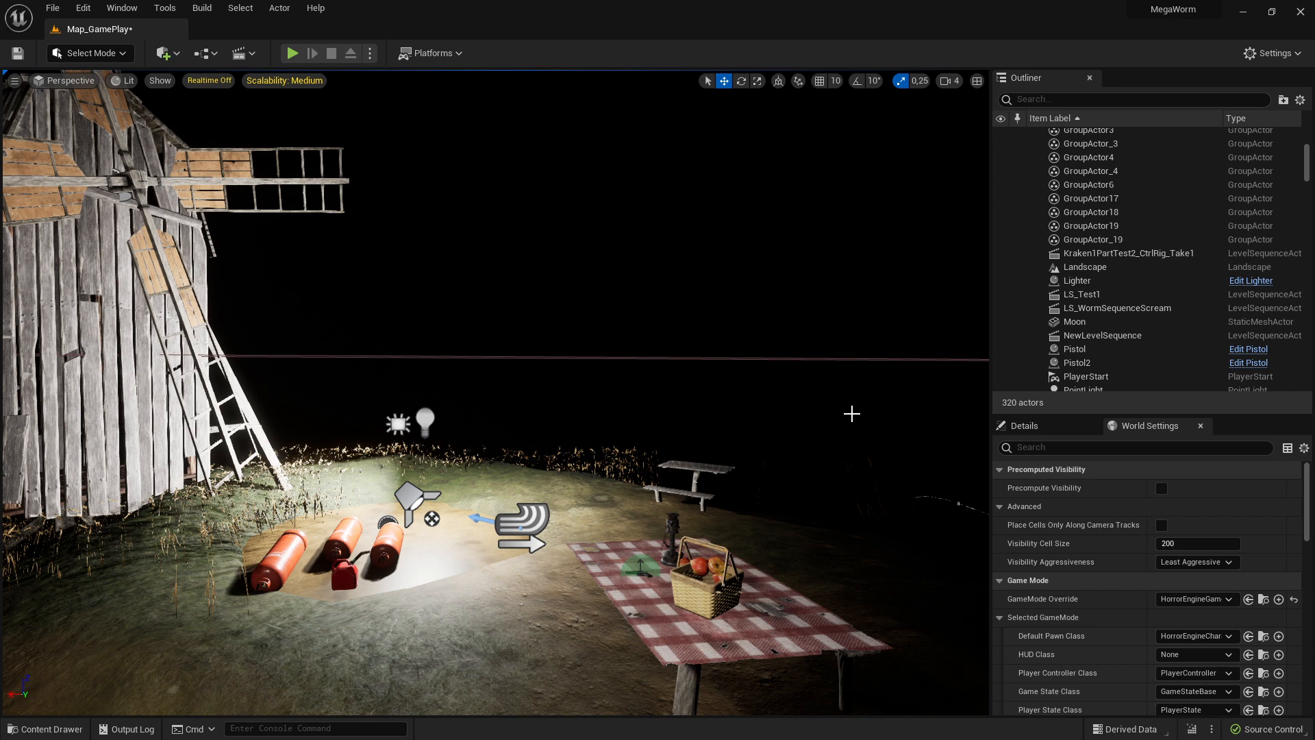